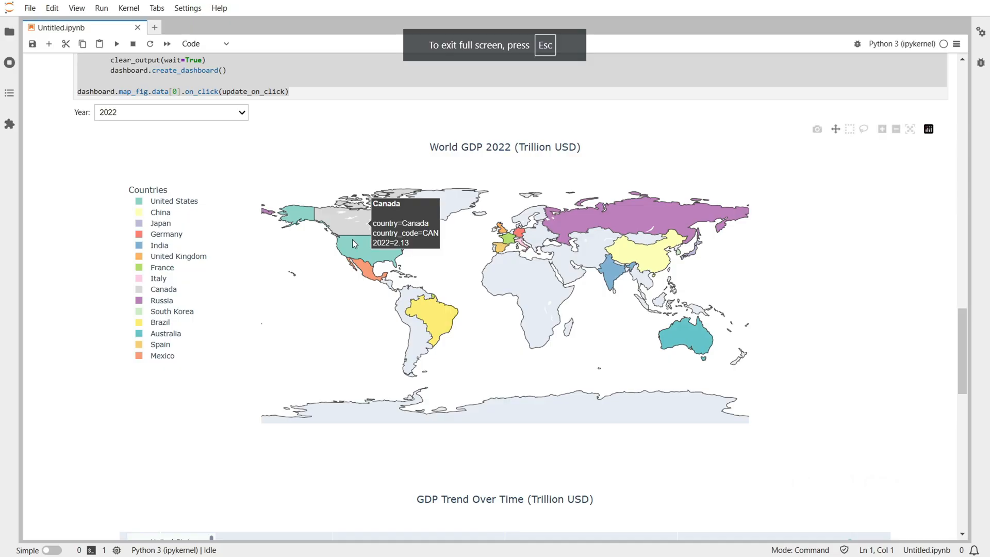
mouse_move(558, 80)
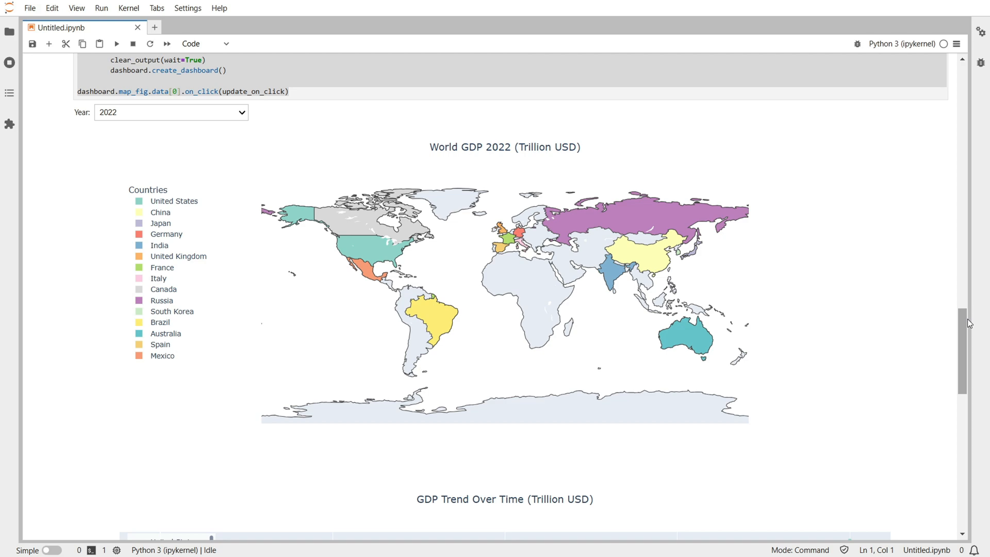
Switch the dashboard's Year dropdown to 2020 and scroll down to the GDP trend chart.
scroll("down", 3)
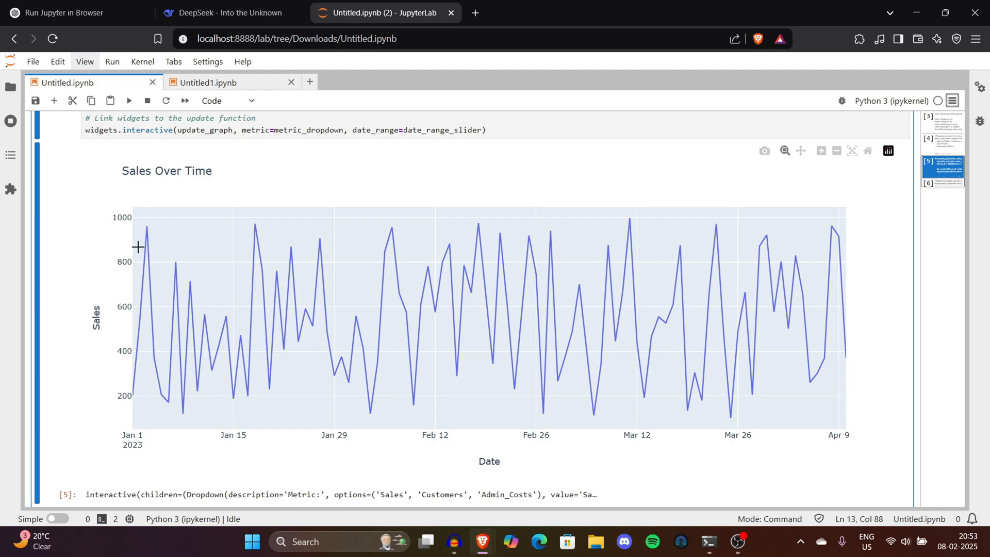
mouse_move(169, 267)
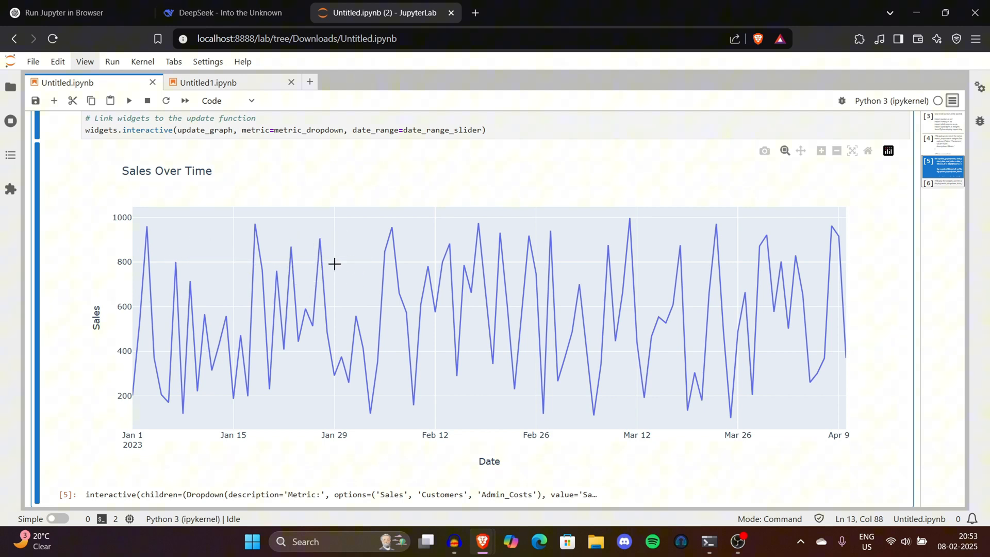
mouse_move(500, 250)
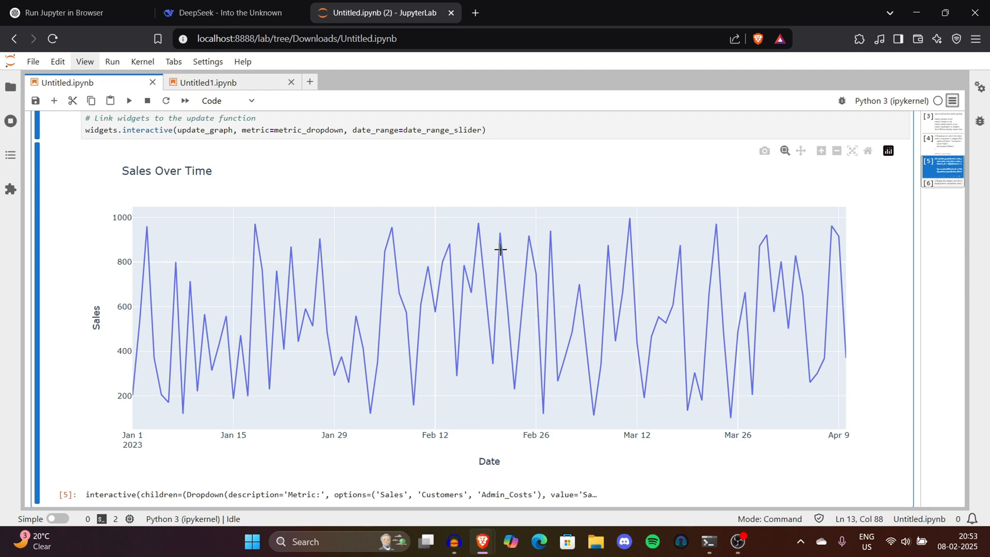
mouse_move(554, 258)
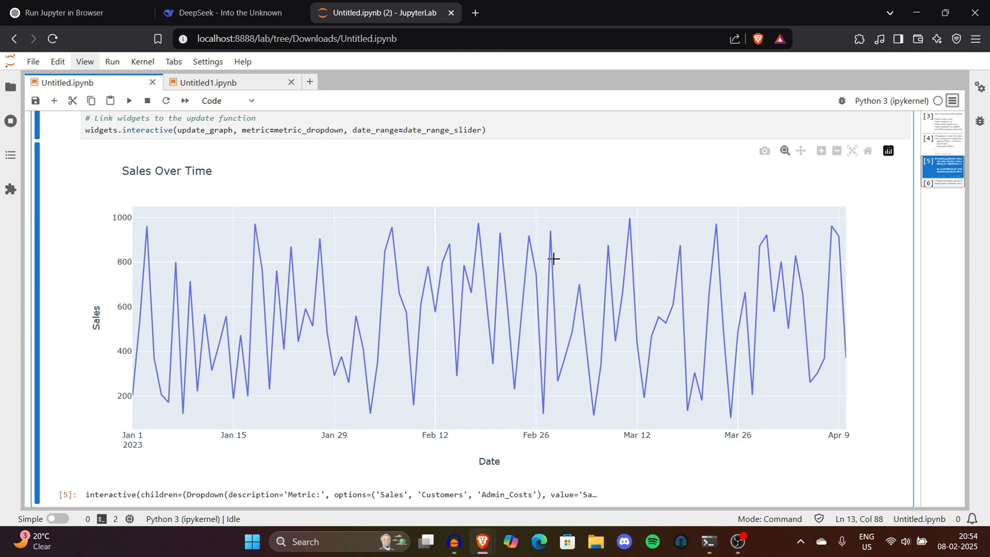
mouse_move(577, 252)
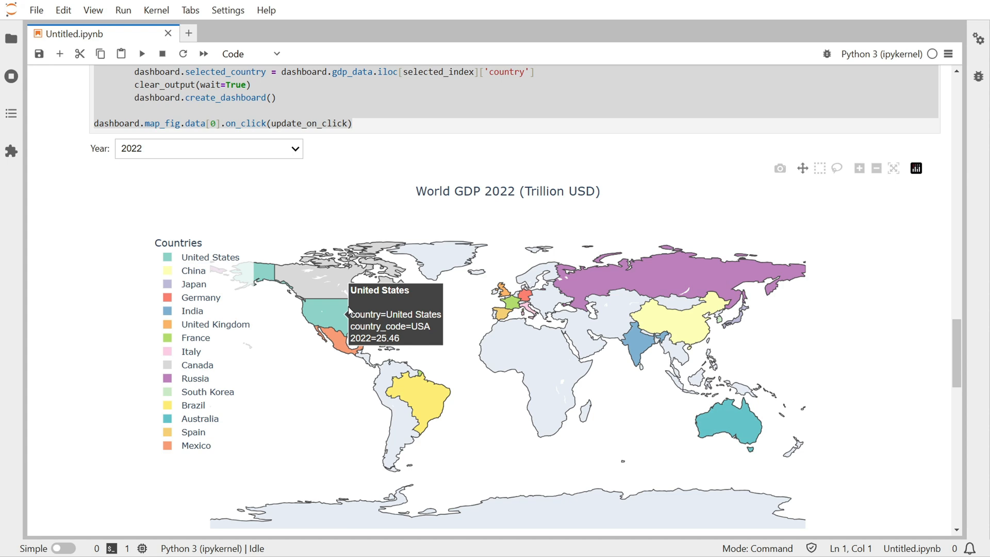
left_click(208, 149)
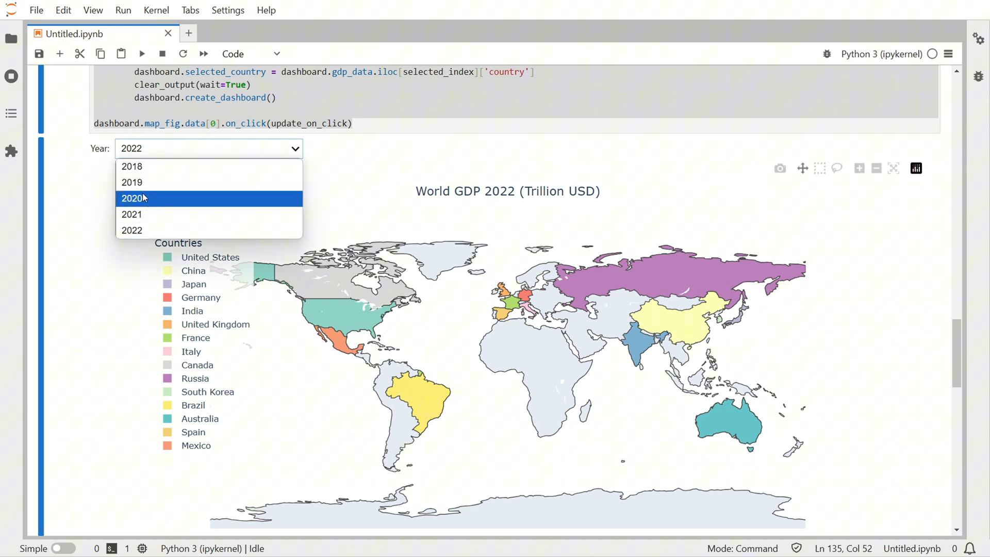
left_click(133, 197)
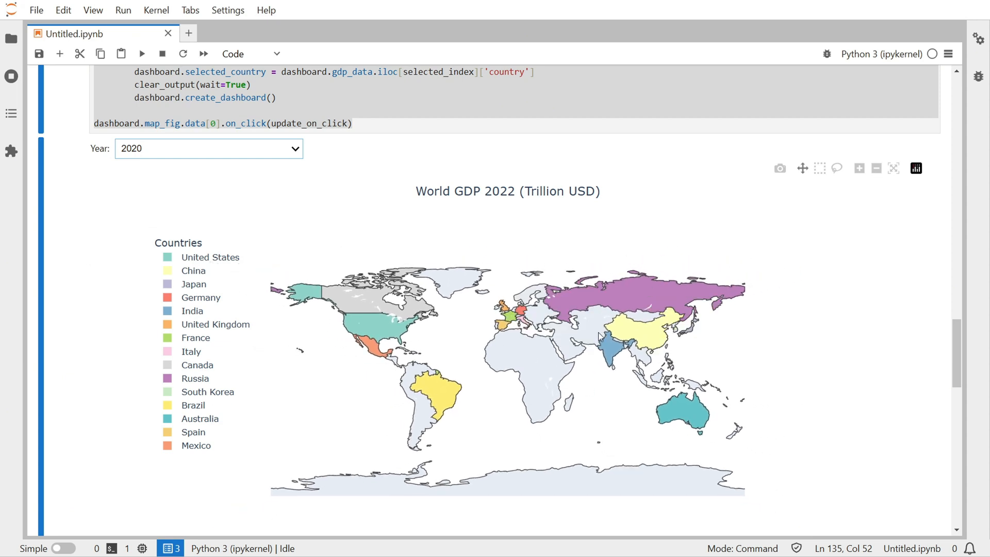
mouse_move(631, 321)
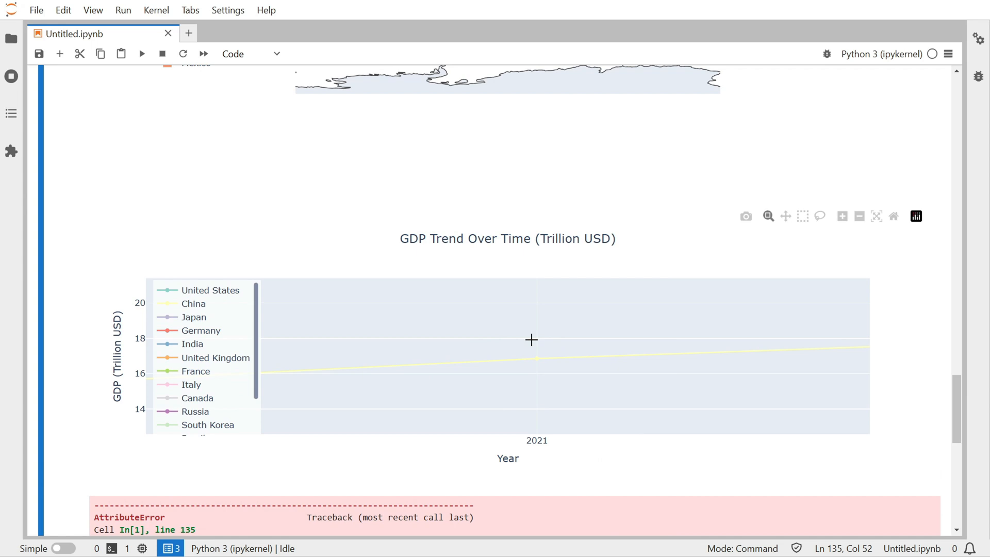
mouse_move(509, 383)
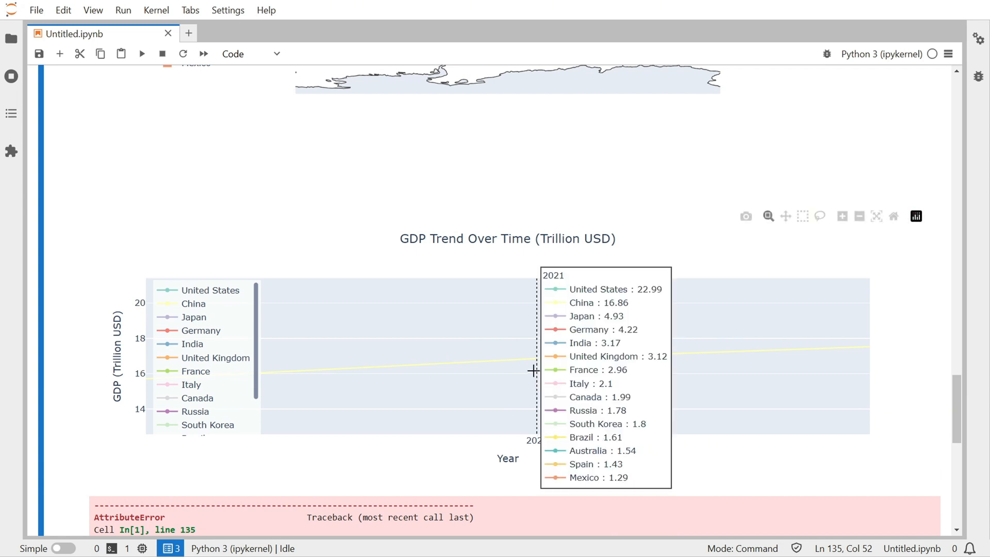
mouse_move(545, 347)
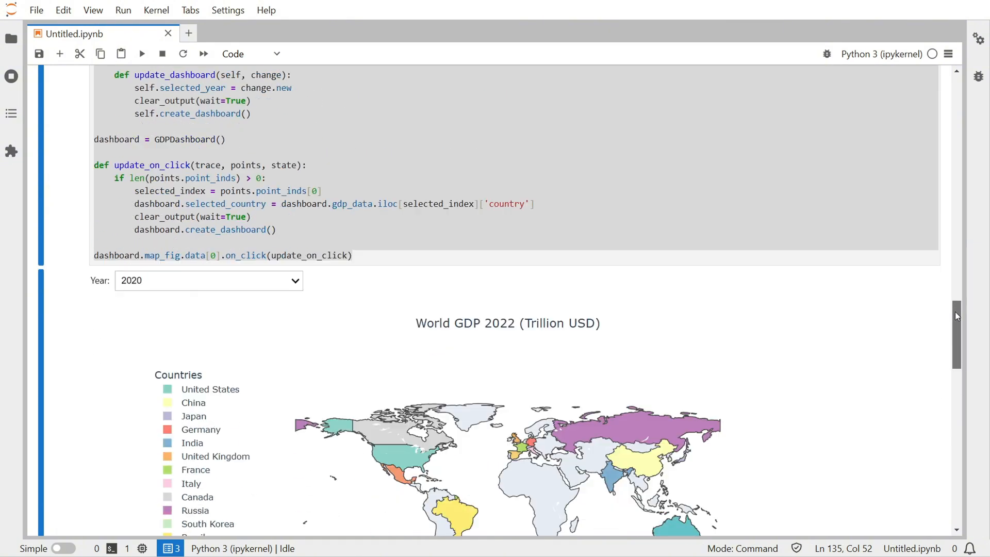
scroll("down", 3)
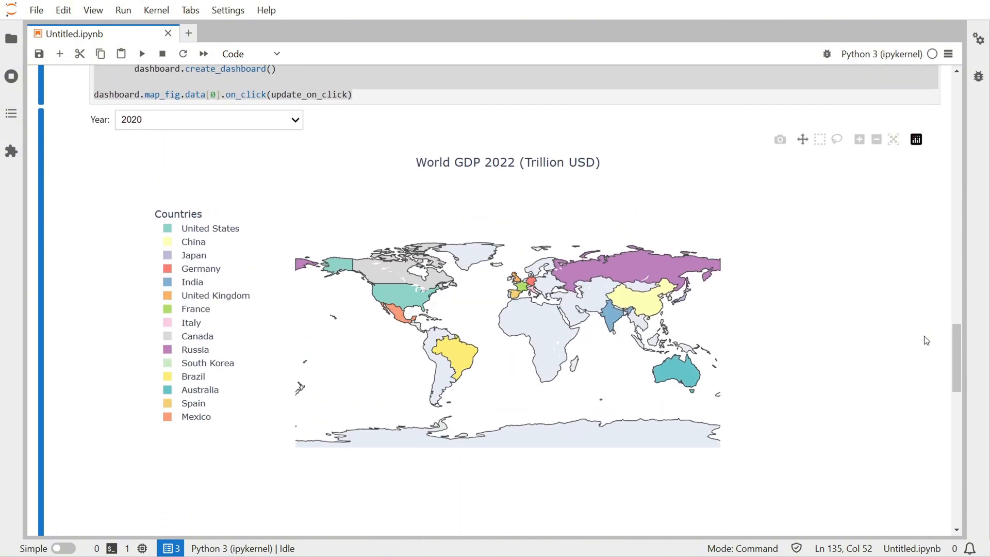
scroll("down", 3)
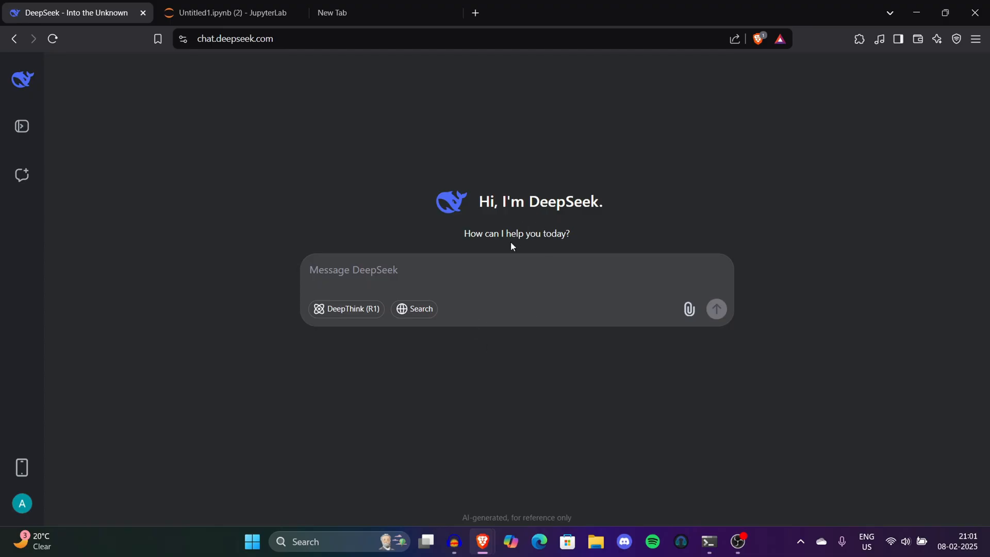
mouse_move(493, 244)
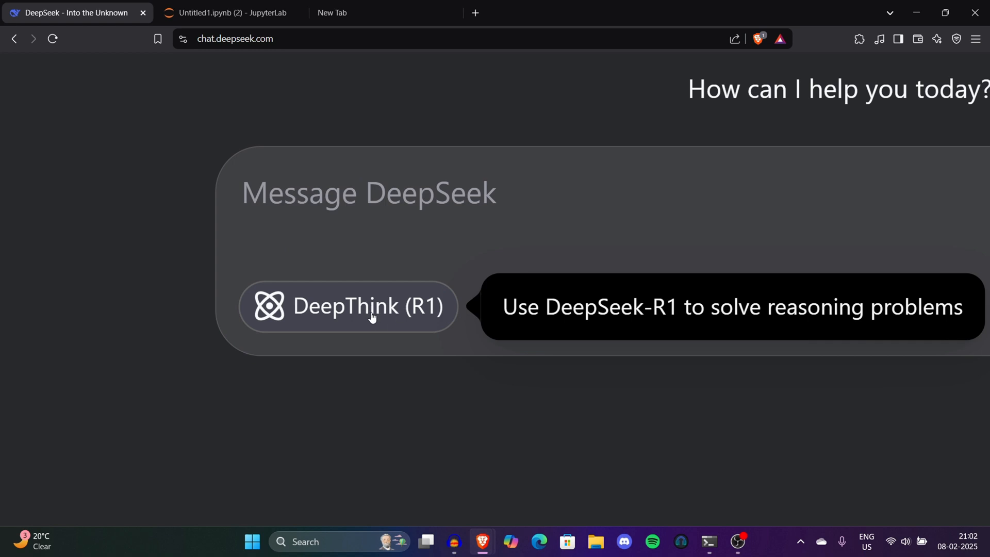
left_click(349, 307)
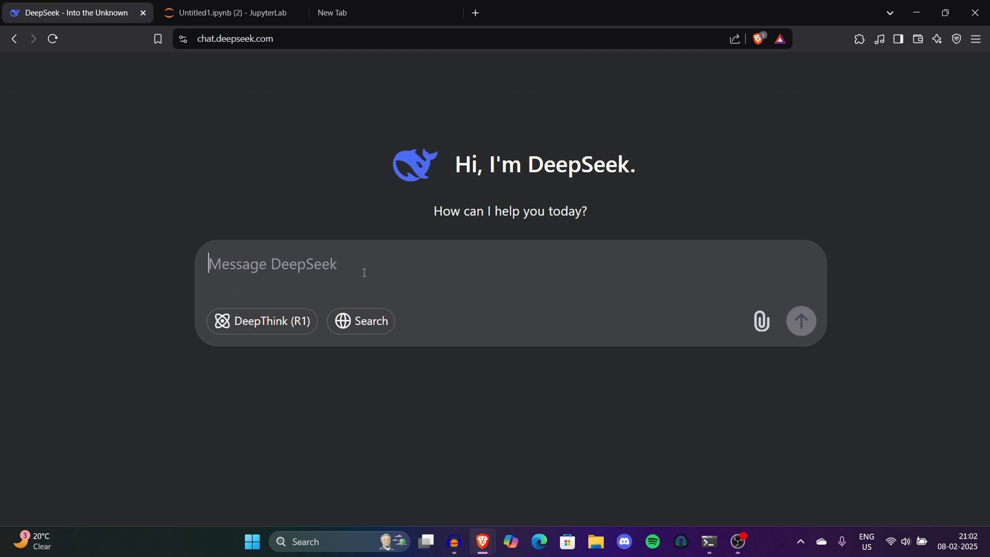
Type the customer, admin and sales dashboard prompt, then highlight its part about graphs.
type("Create an interactive dashboard in Jupyter Notebook that includes various graphs to visualize customer data, admin-related metrics, and sales insights. Use example data to showcase key trends and performance indicators. Ensure the dashboard is interactive, allowing users to explore different aspects of the data dynamically")
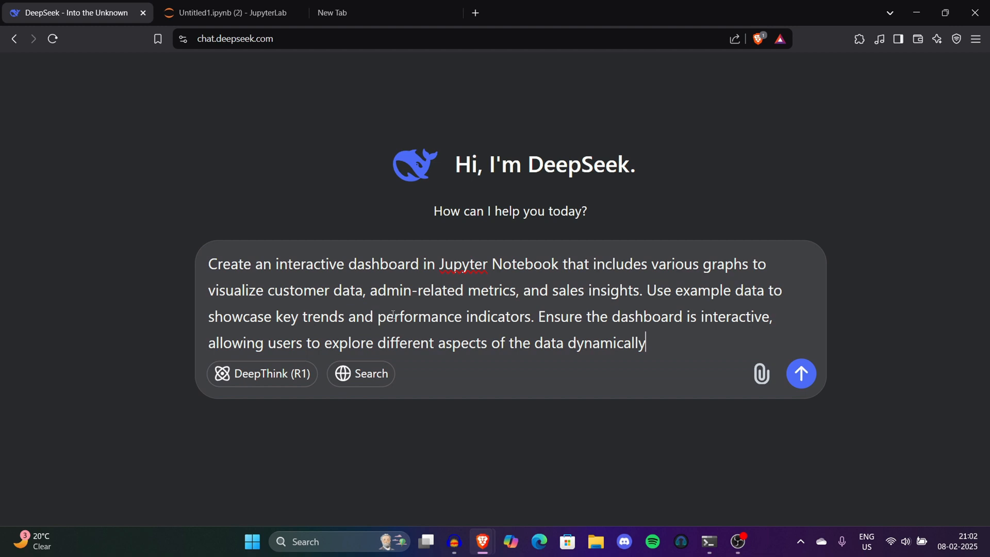
left_click_drag(410, 264, 603, 264)
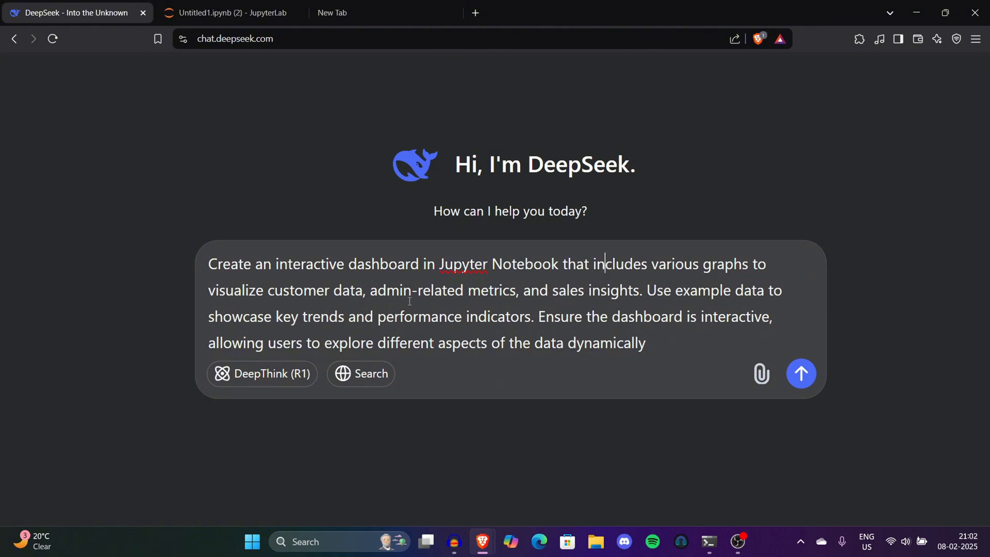
mouse_move(646, 286)
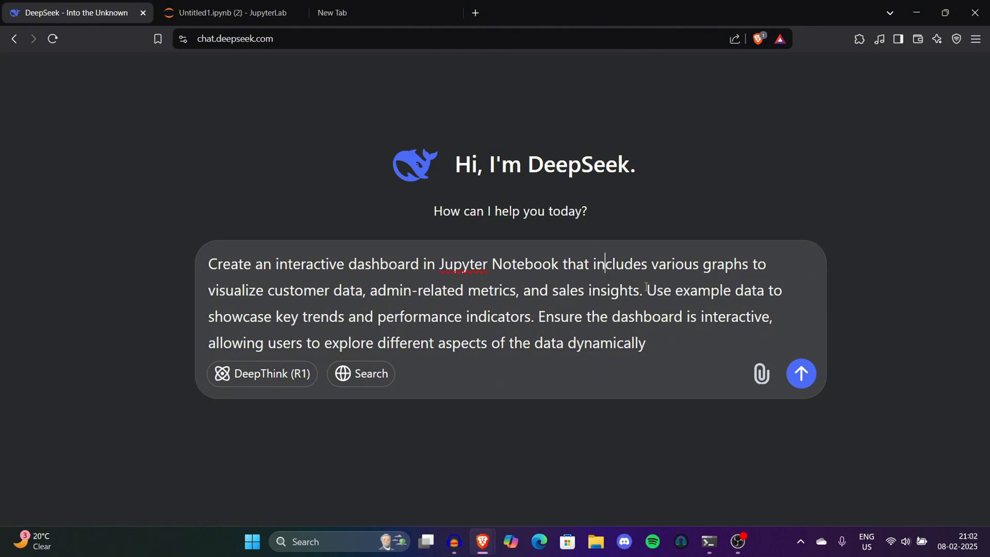
left_click_drag(647, 291, 445, 343)
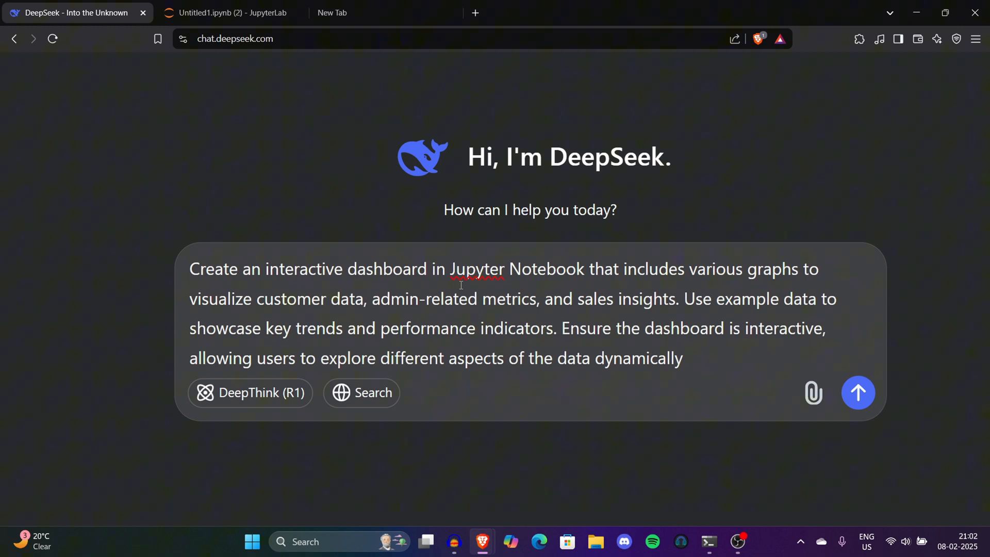
left_click_drag(450, 268, 589, 298)
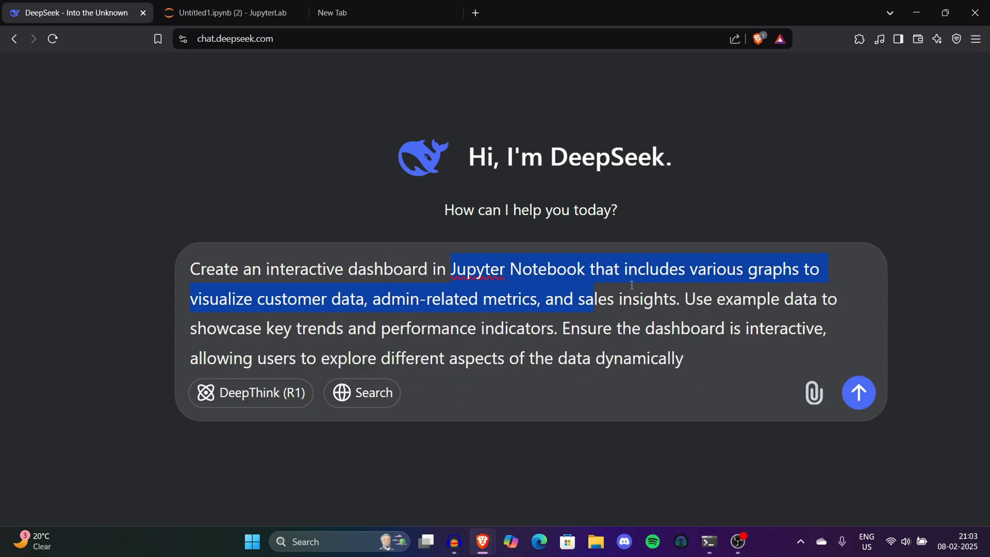
mouse_move(722, 348)
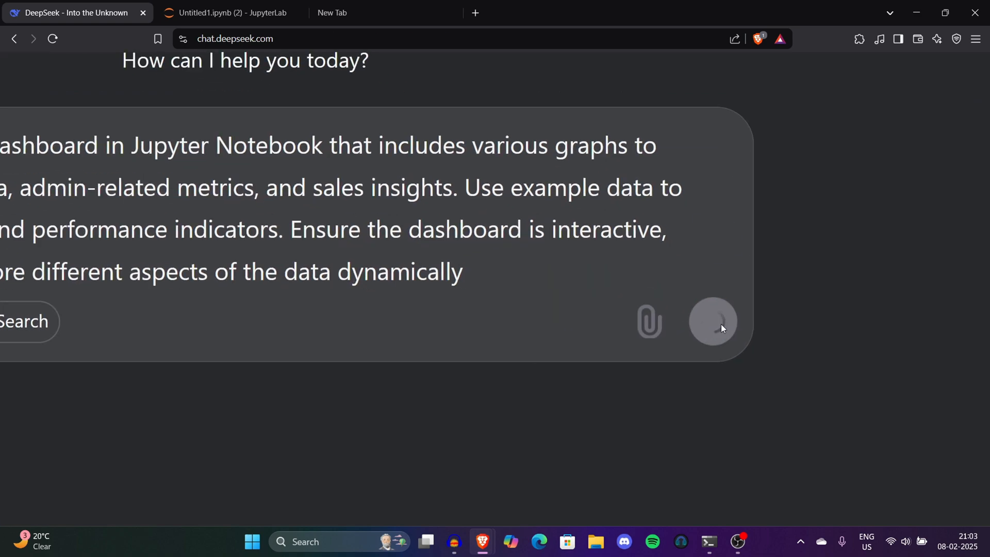
Send the dashboard prompt and scroll through DeepSeek's install steps and example-data code.
left_click(713, 321)
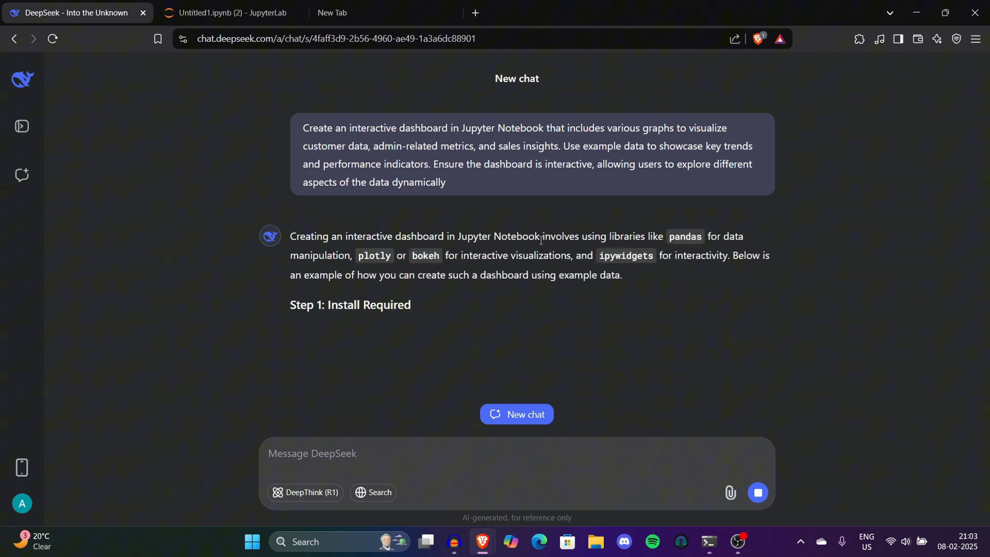
scroll("down", 3)
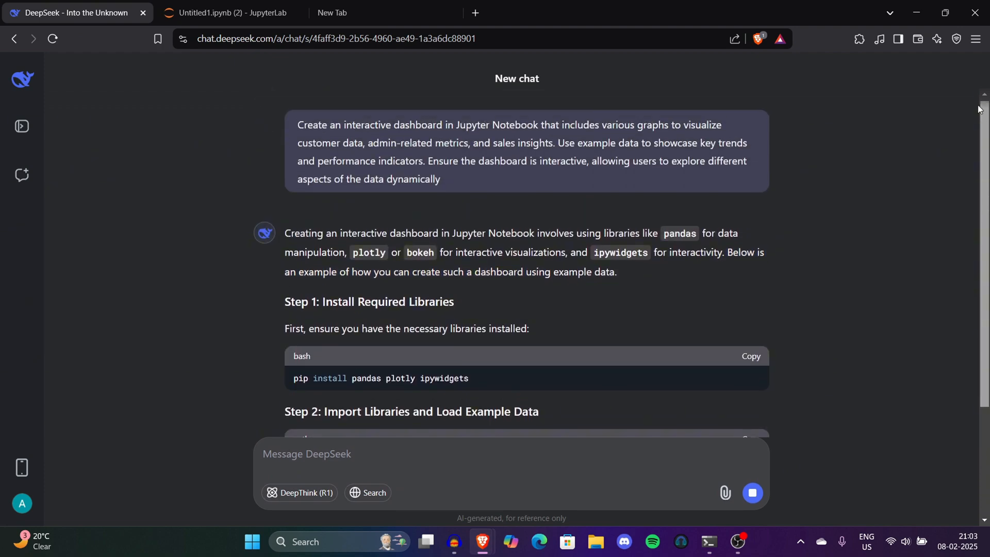
scroll("down", 3)
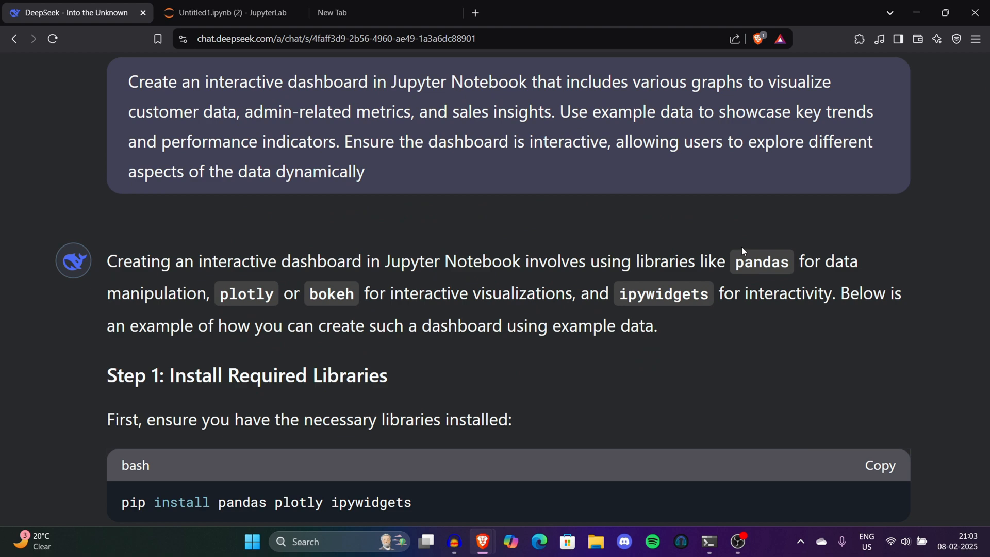
mouse_move(396, 310)
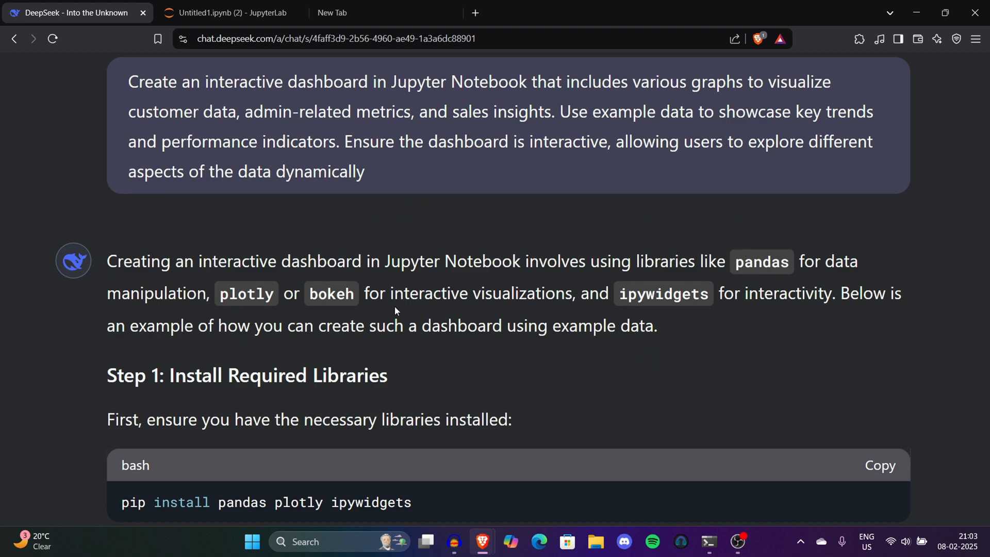
mouse_move(752, 270)
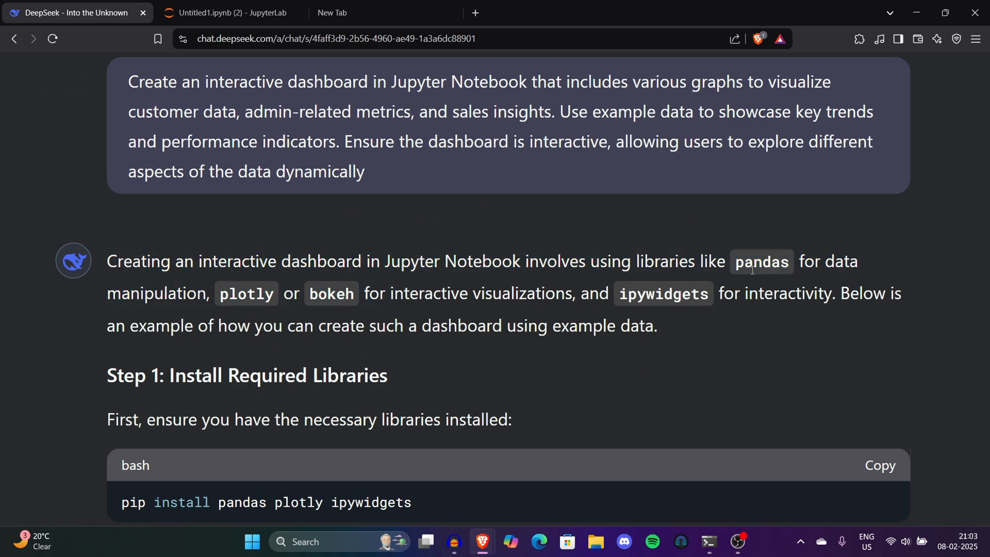
mouse_move(349, 326)
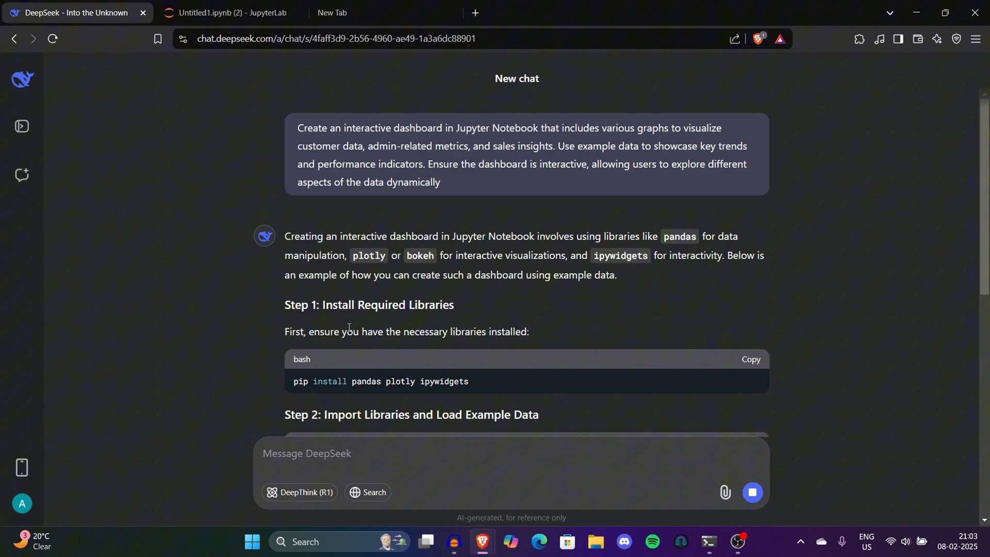
scroll("down", 3)
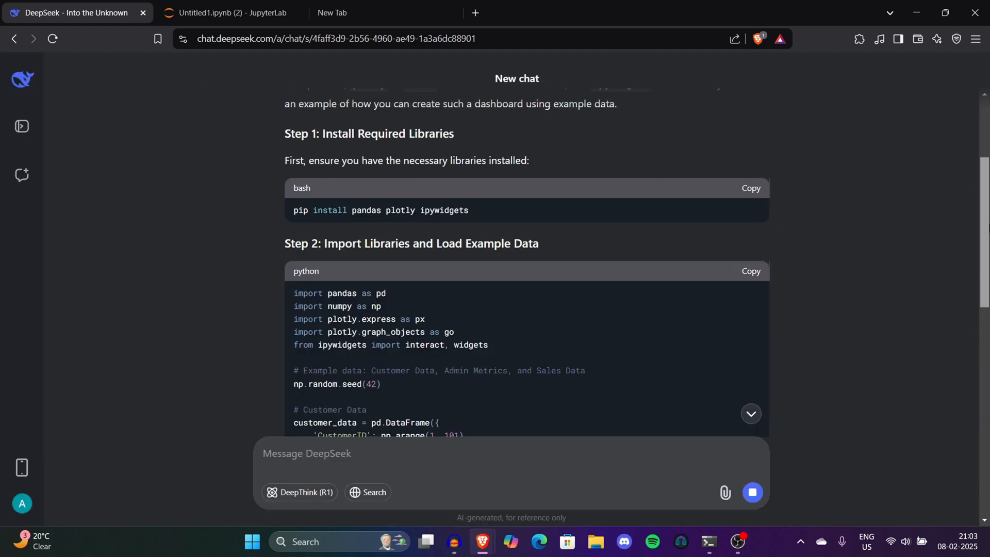
scroll("down", 3)
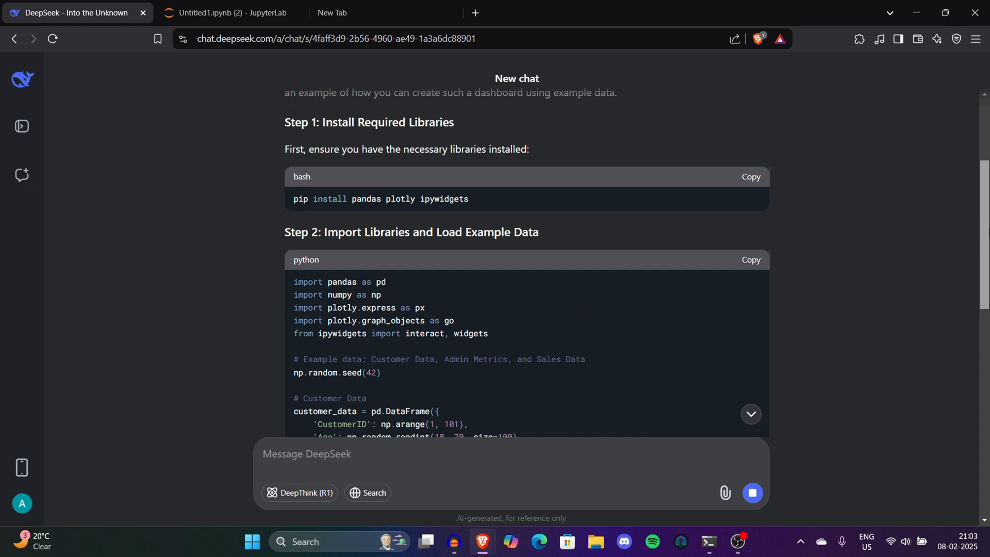
scroll("down", 3)
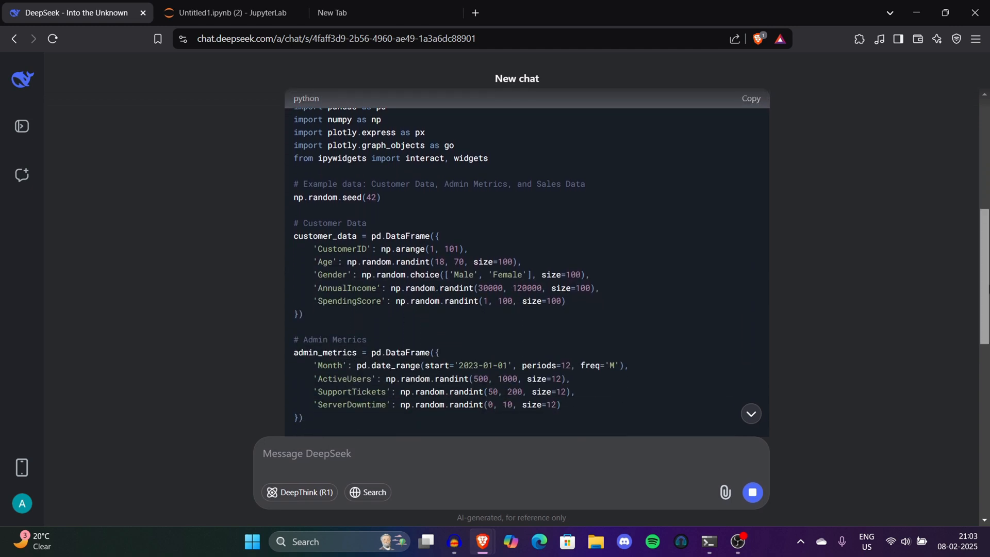
scroll("down", 3)
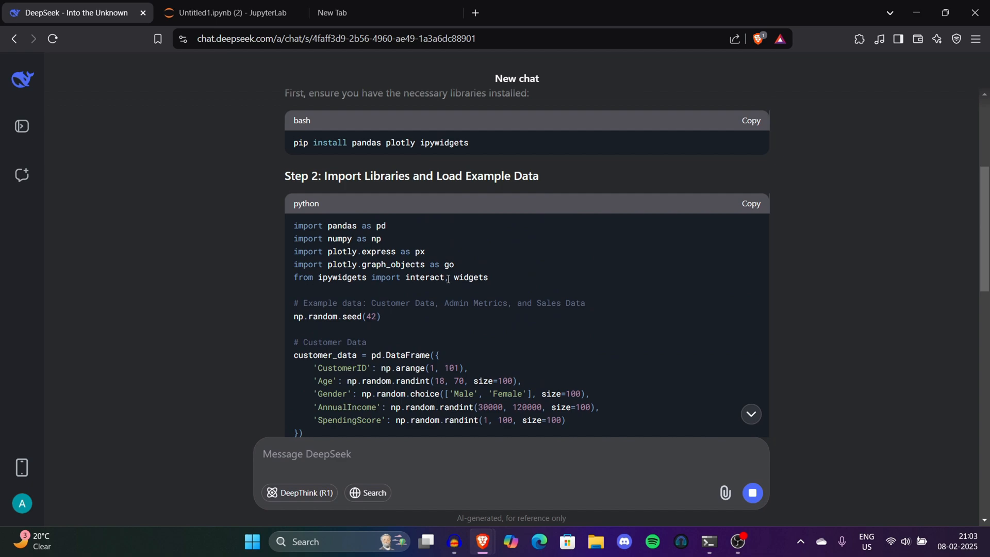
scroll("down", 3)
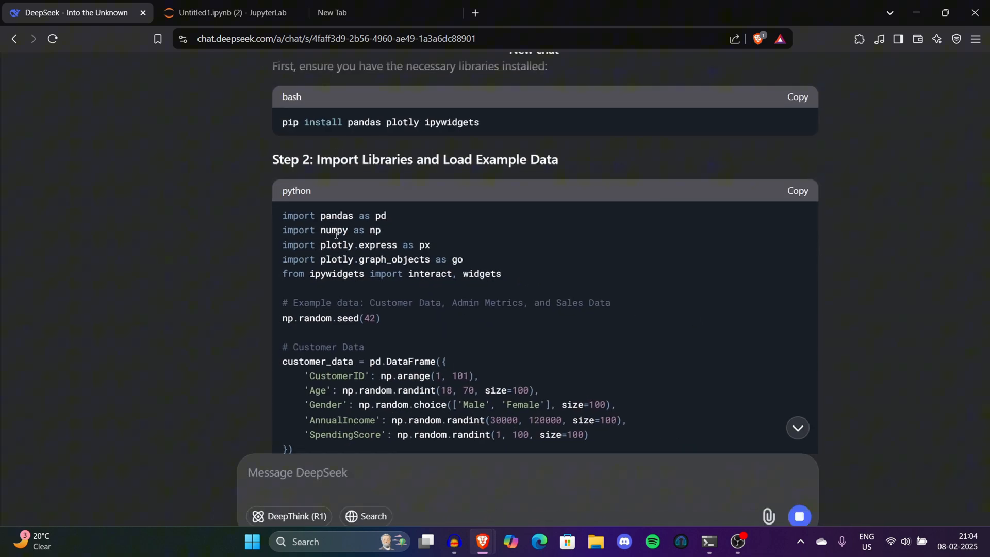
scroll("down", 3)
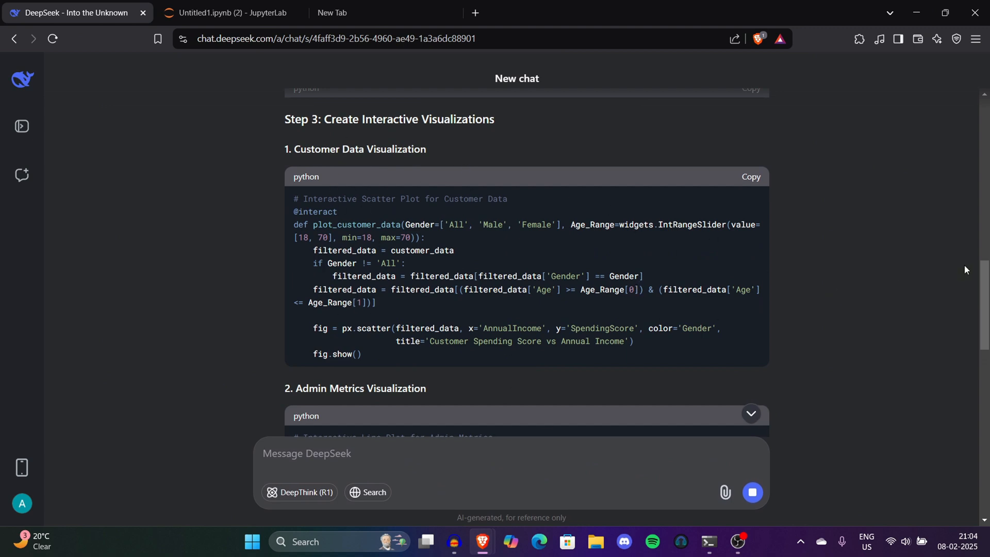
scroll("down", 3)
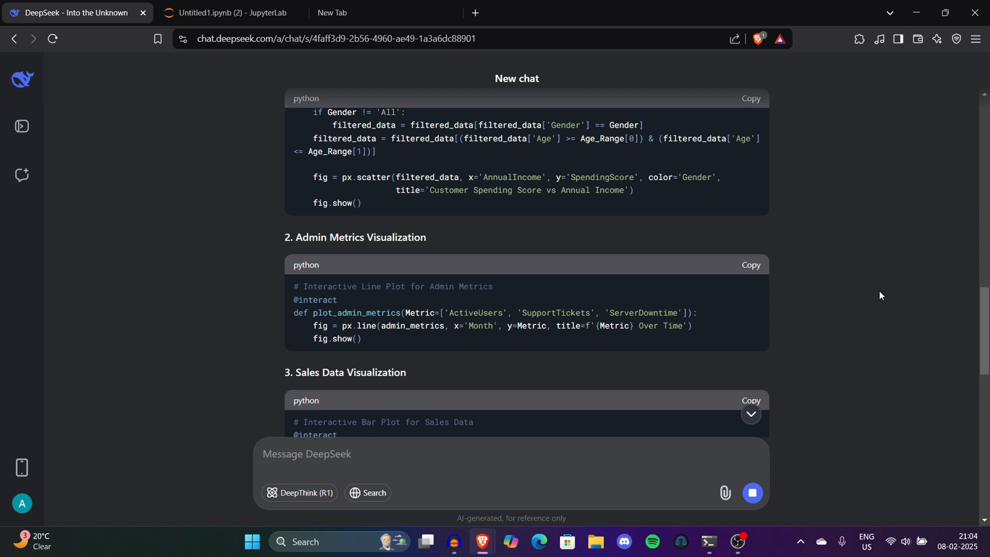
mouse_move(351, 304)
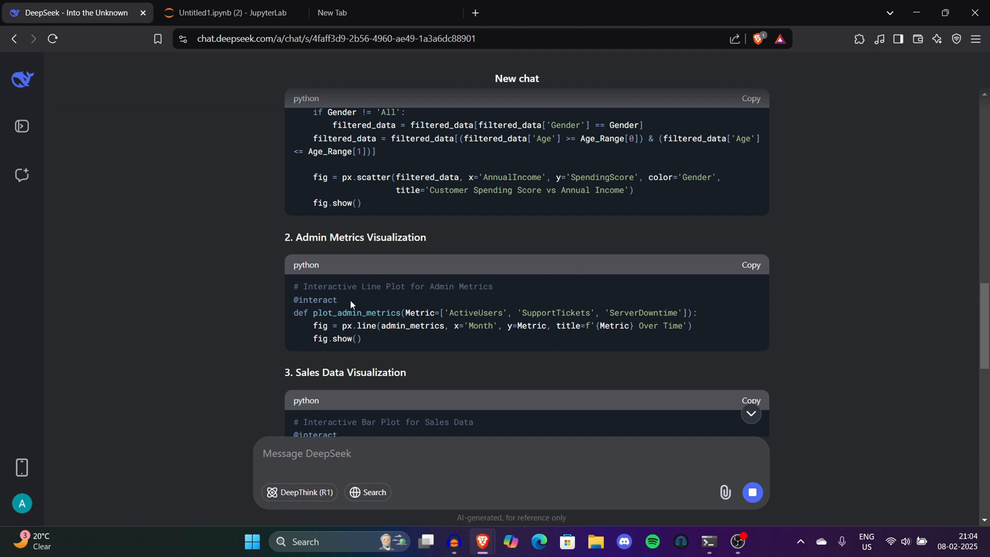
scroll("down", 3)
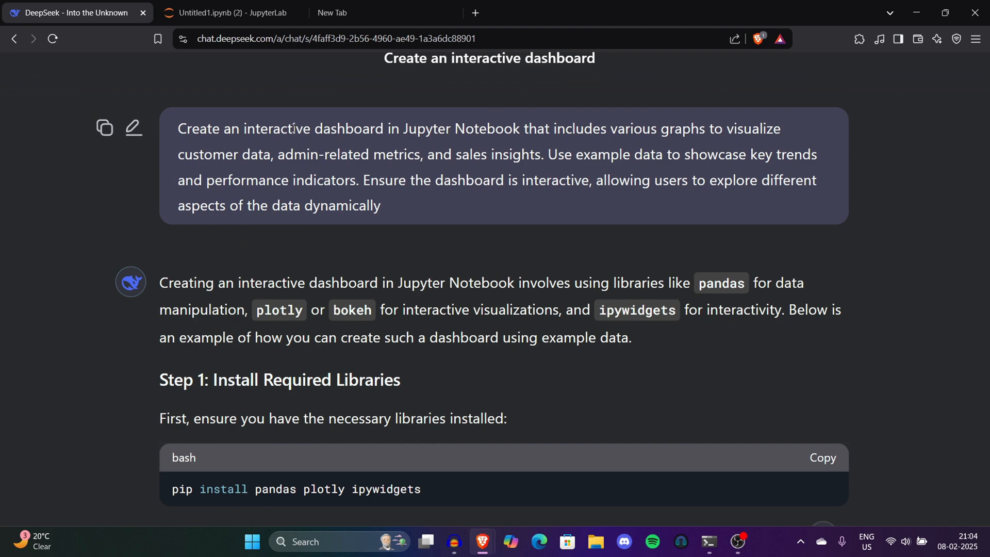
mouse_move(188, 104)
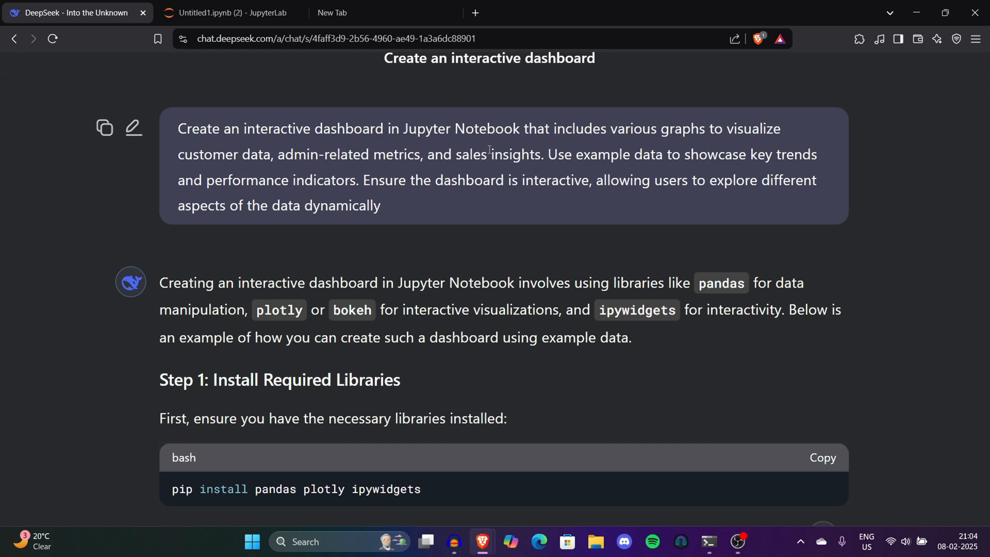
mouse_move(474, 150)
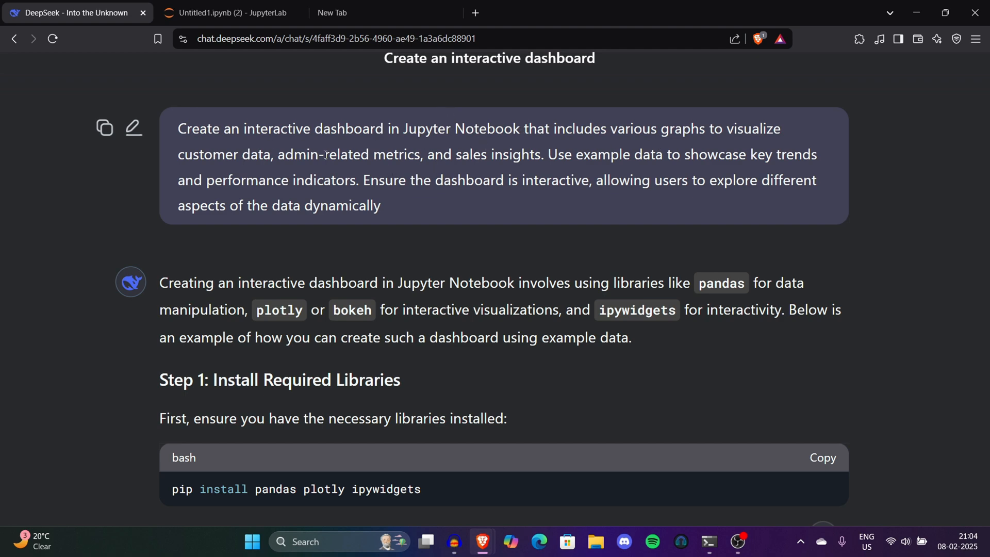
scroll("down", 3)
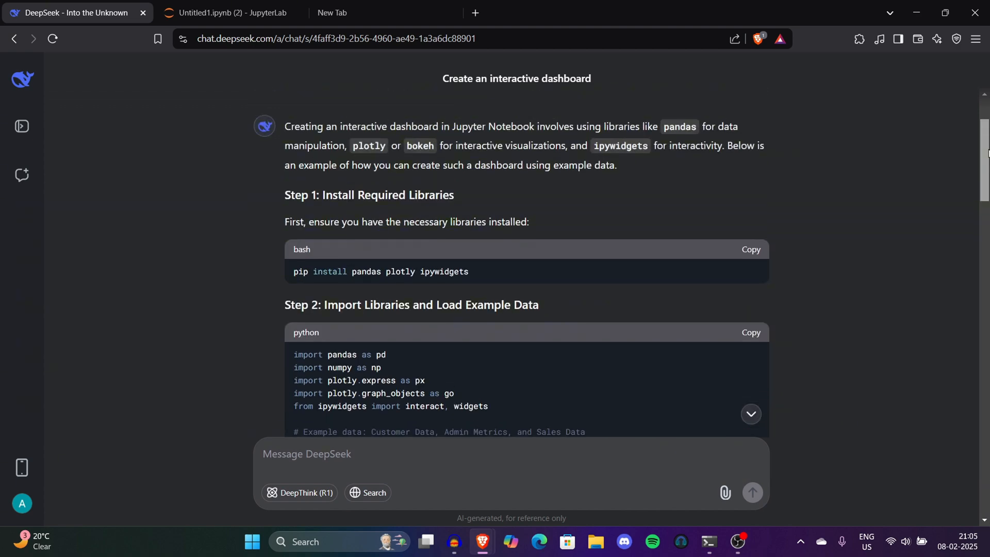
right_click(153, 208)
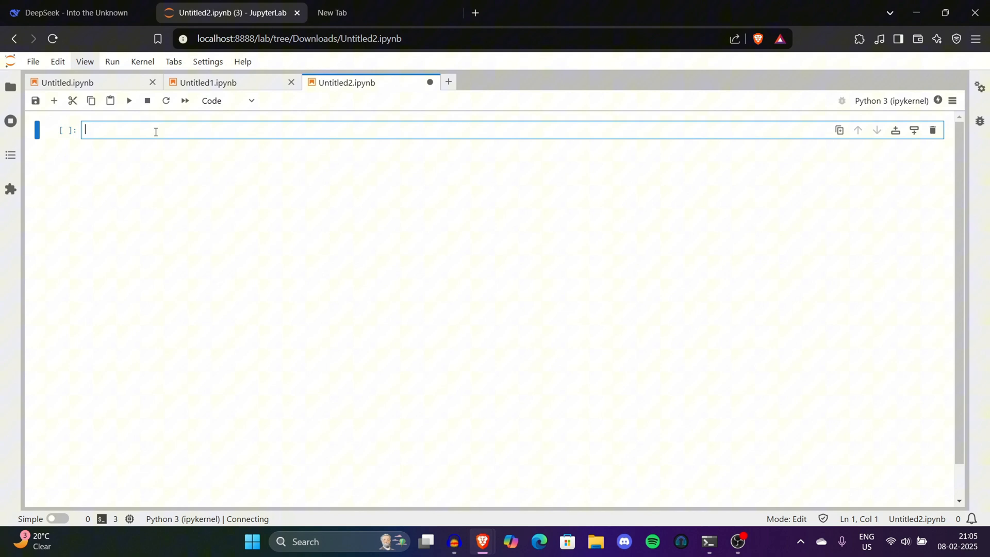
Add a 'pip install pandas plotly ipywidgets' cell and copy DeepSeek's imports and example data code.
type("pip install pandas plotly ipywidgets")
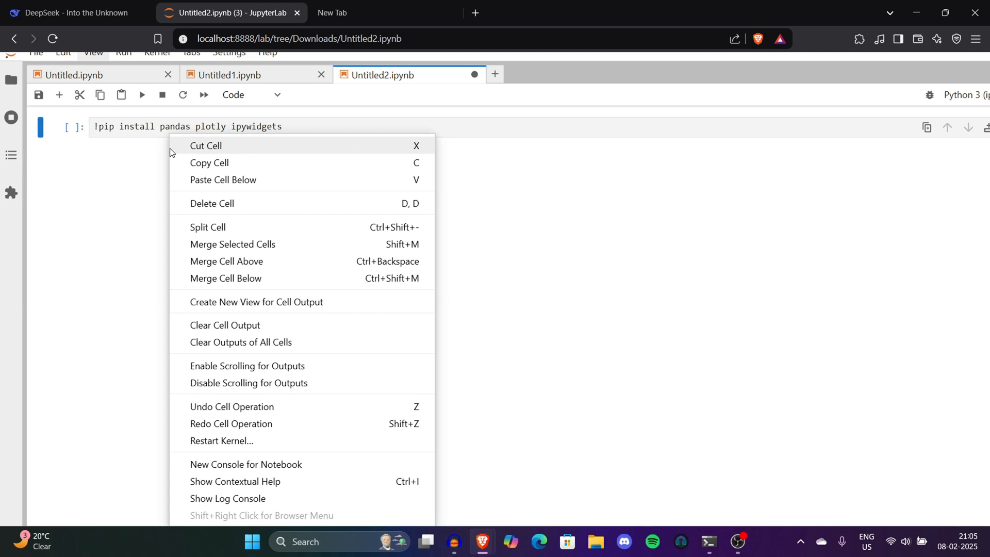
left_click(69, 12)
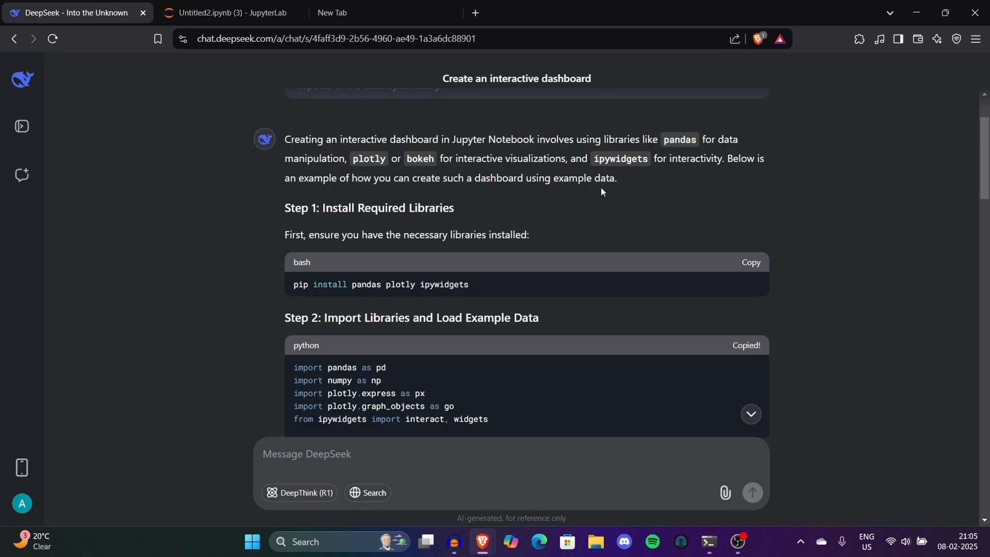
left_click(229, 12)
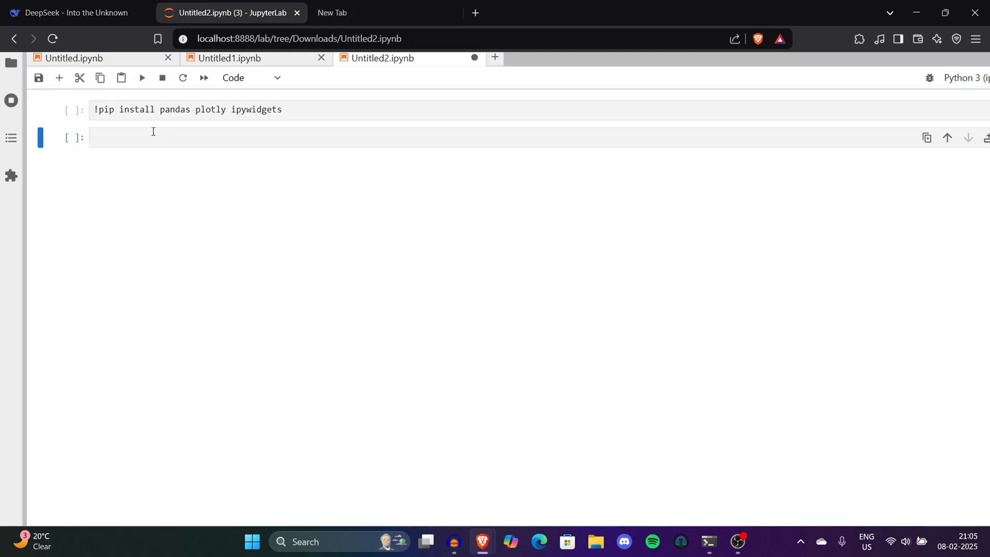
left_click(231, 12)
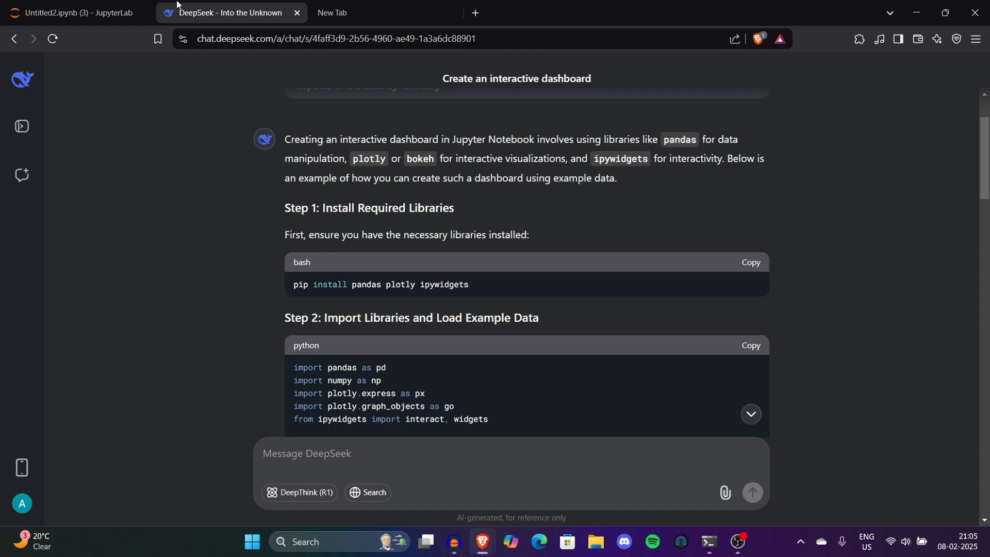
mouse_move(824, 203)
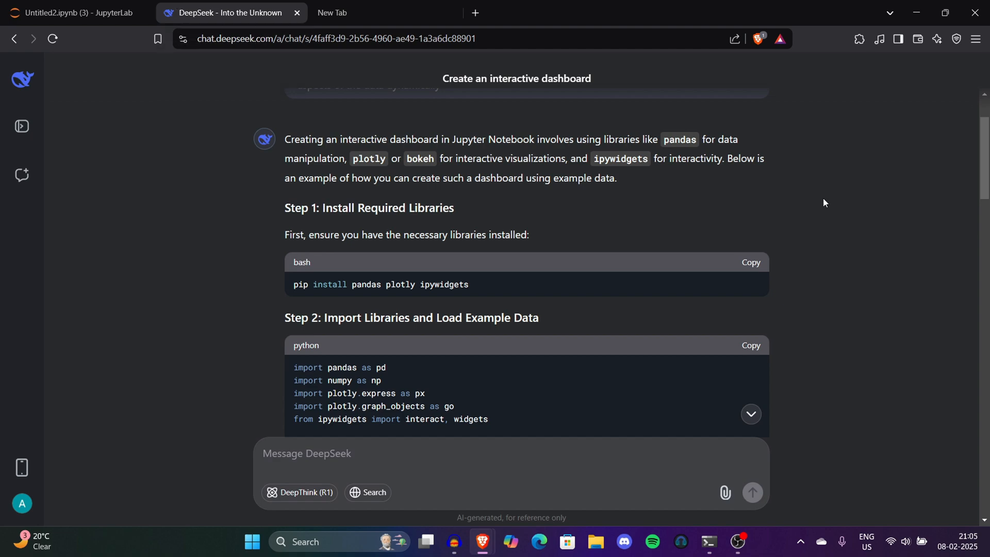
scroll("down", 3)
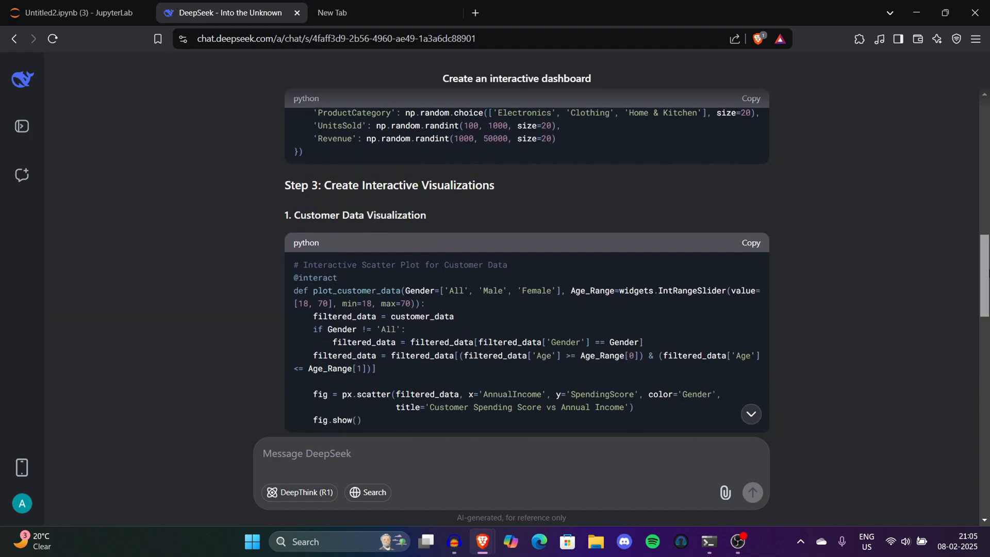
scroll("down", 3)
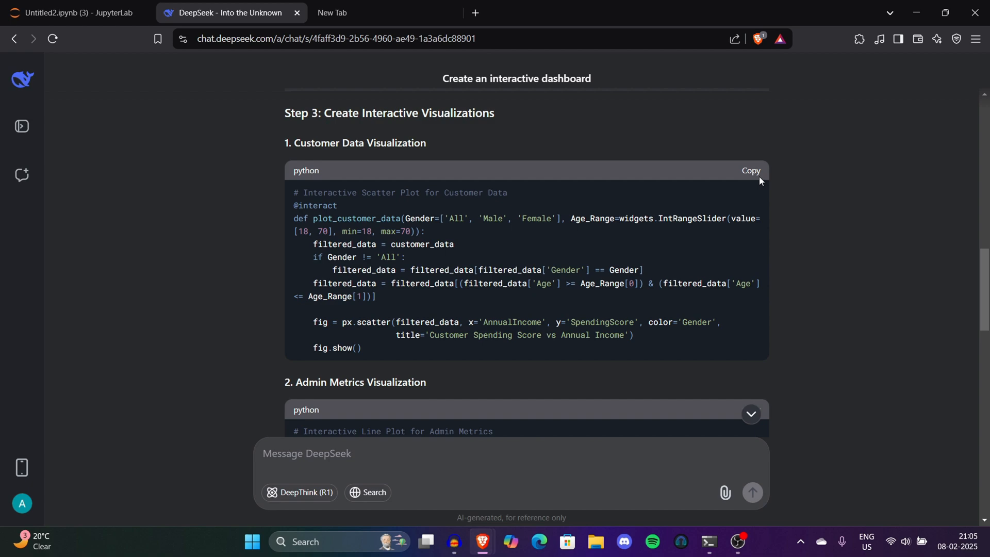
Paste the customer scatter plot and tabbed dashboard code into new notebook cells.
left_click(71, 12)
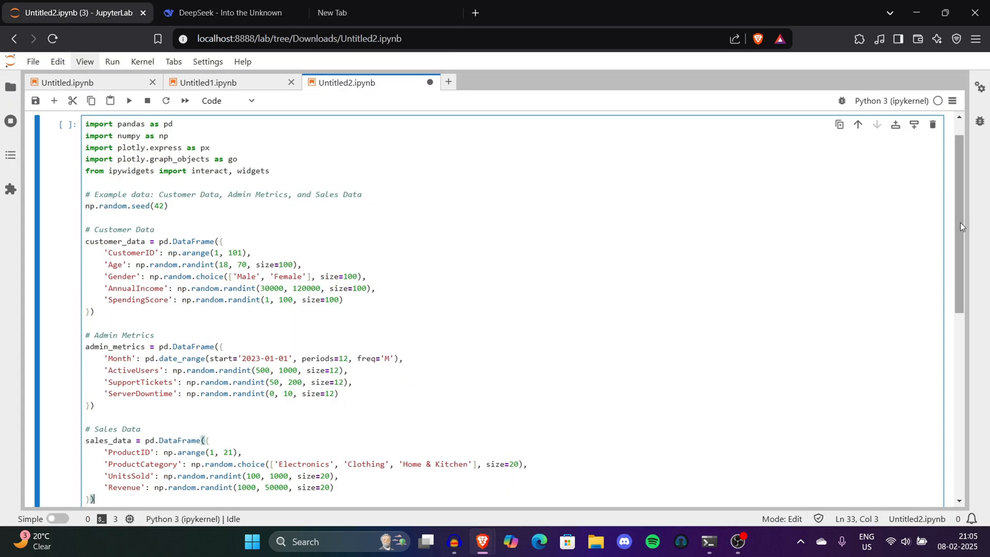
scroll("down", 3)
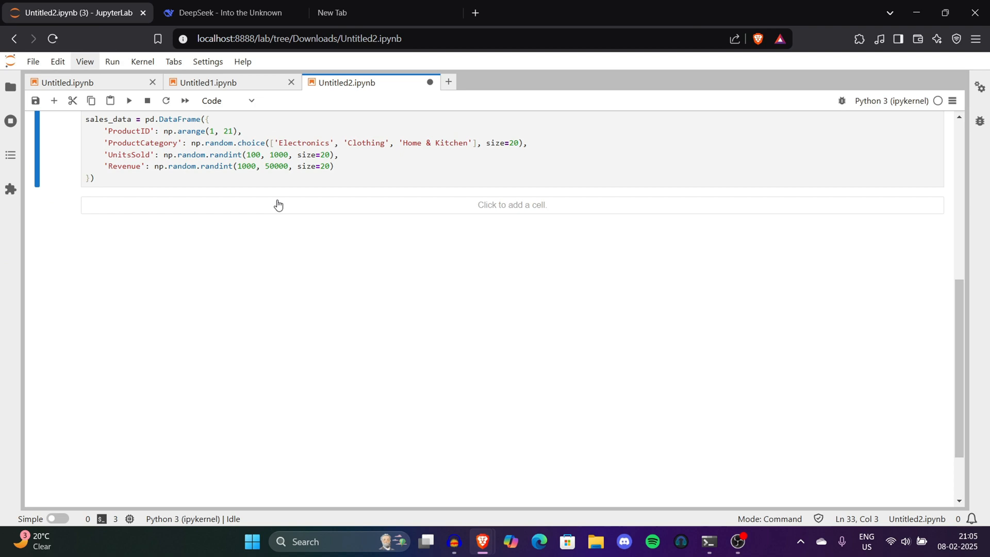
left_click(278, 205)
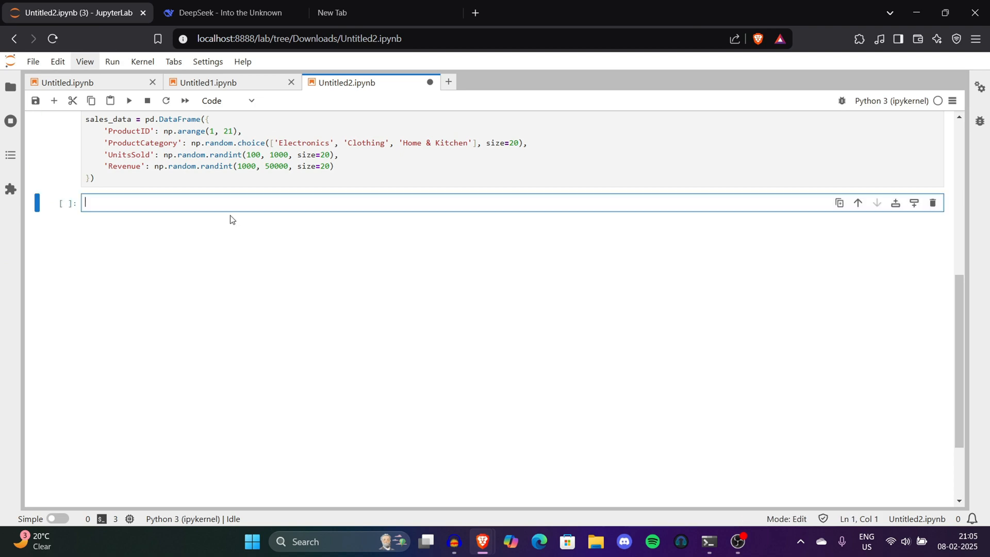
left_click(227, 12)
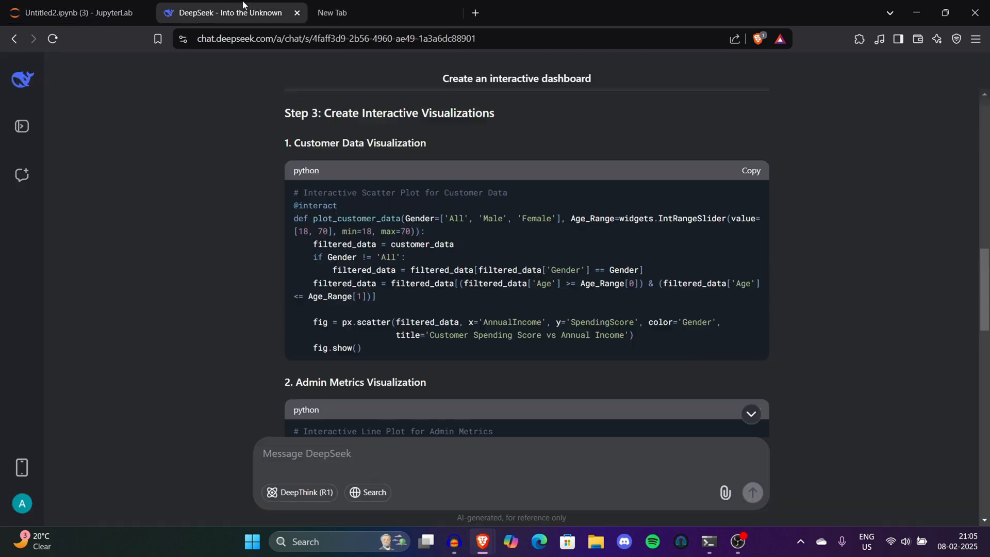
scroll("down", 3)
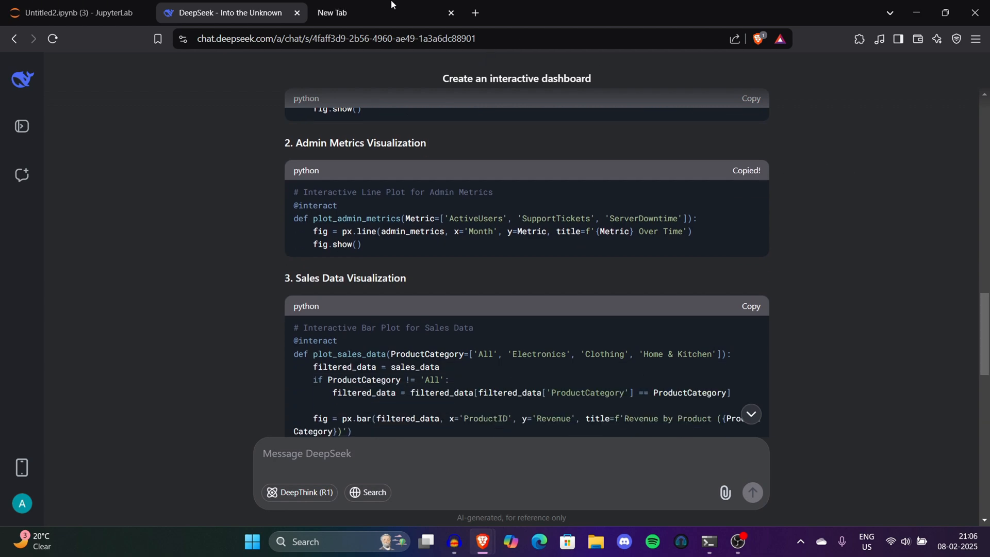
left_click(73, 13)
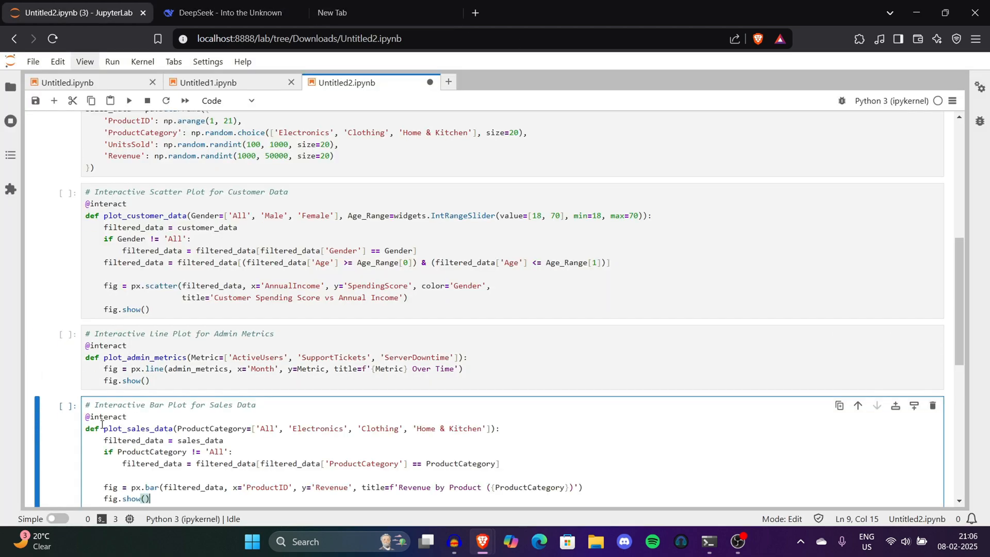
left_click(228, 13)
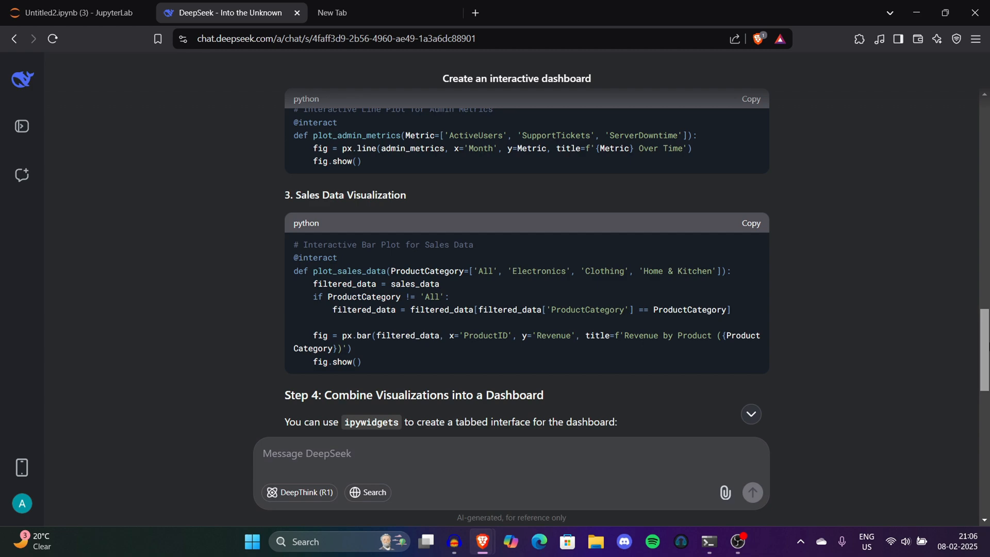
left_click(70, 13)
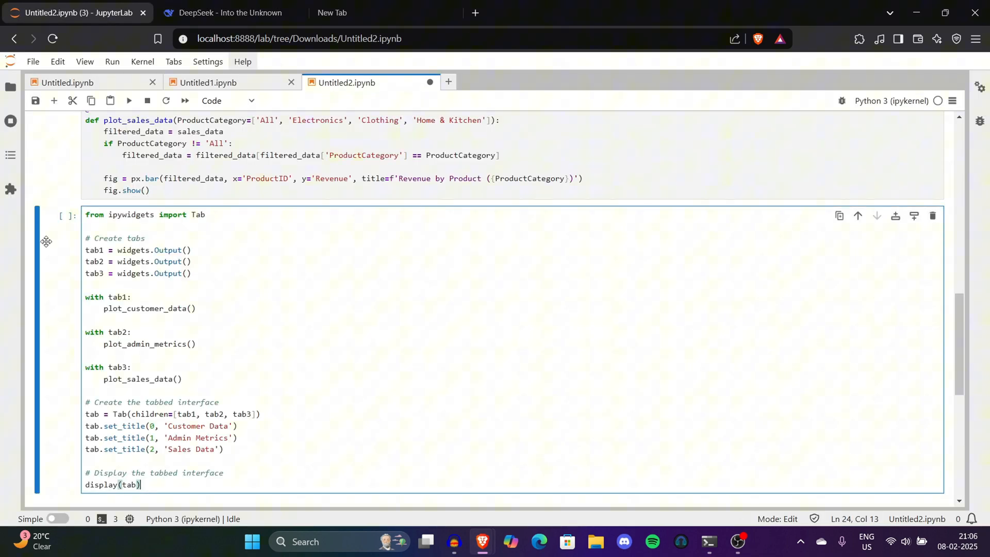
left_click(111, 62)
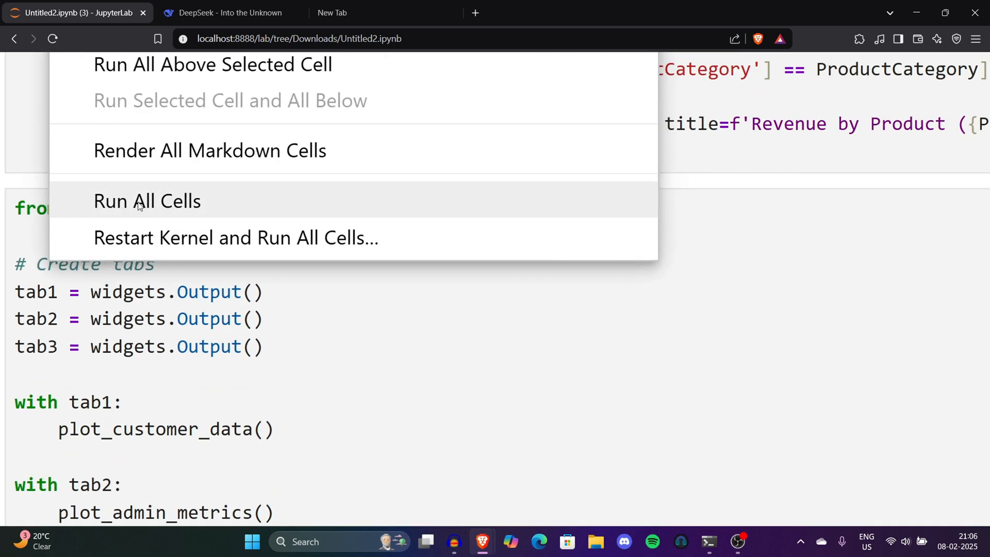
left_click(147, 201)
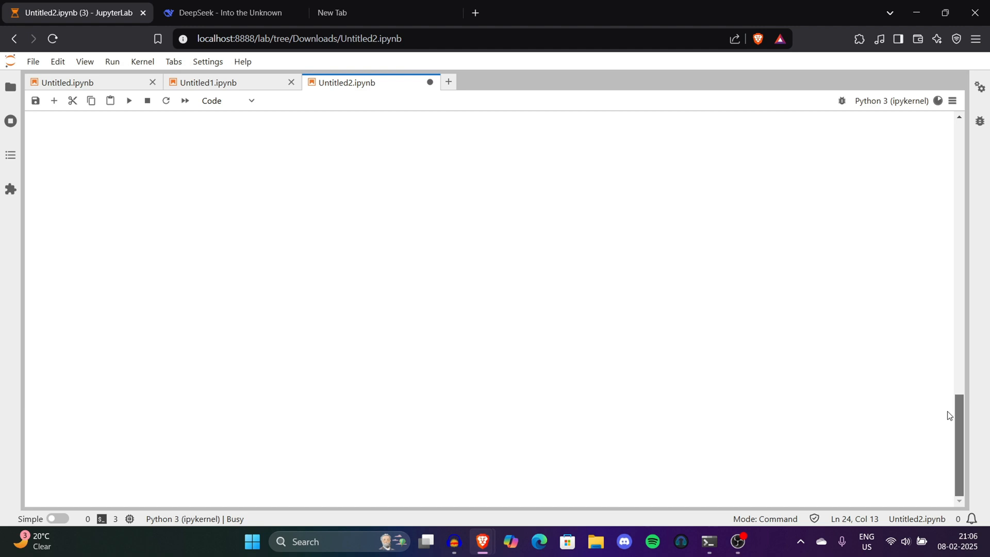
mouse_move(945, 409)
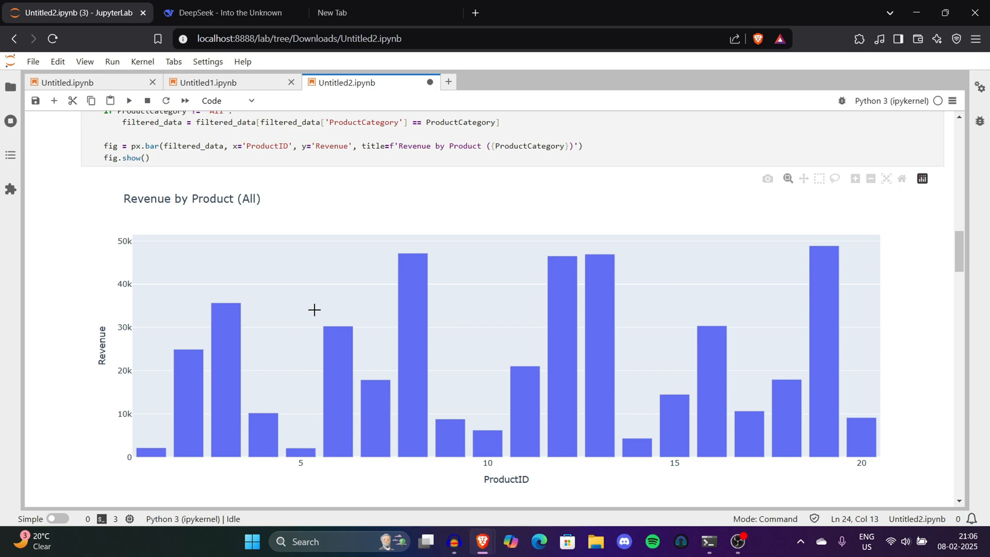
scroll("down", 3)
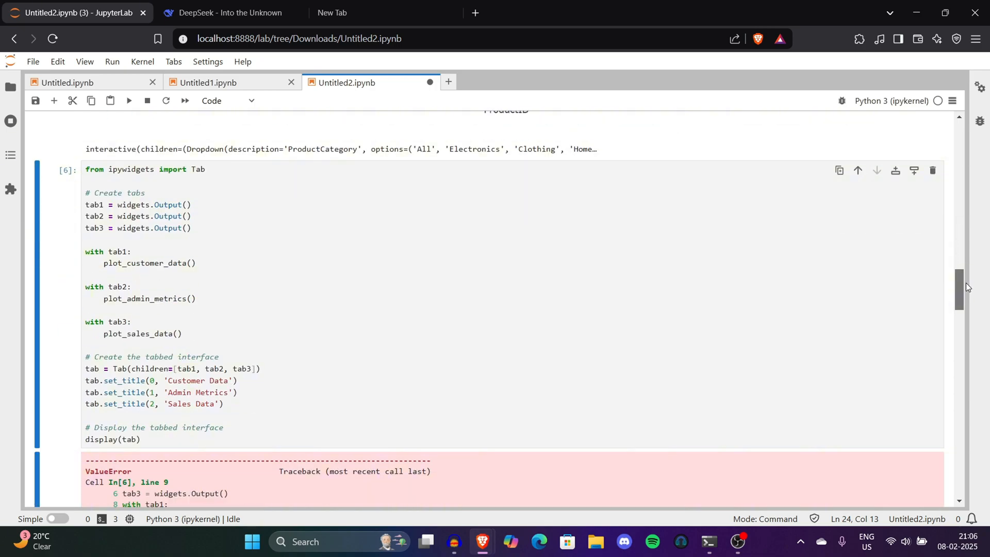
scroll("down", 3)
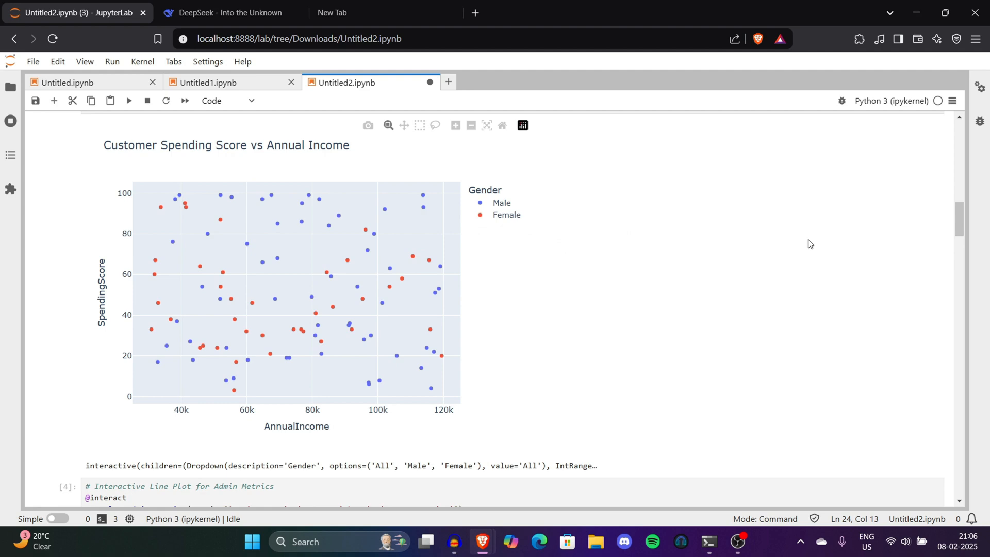
scroll("down", 3)
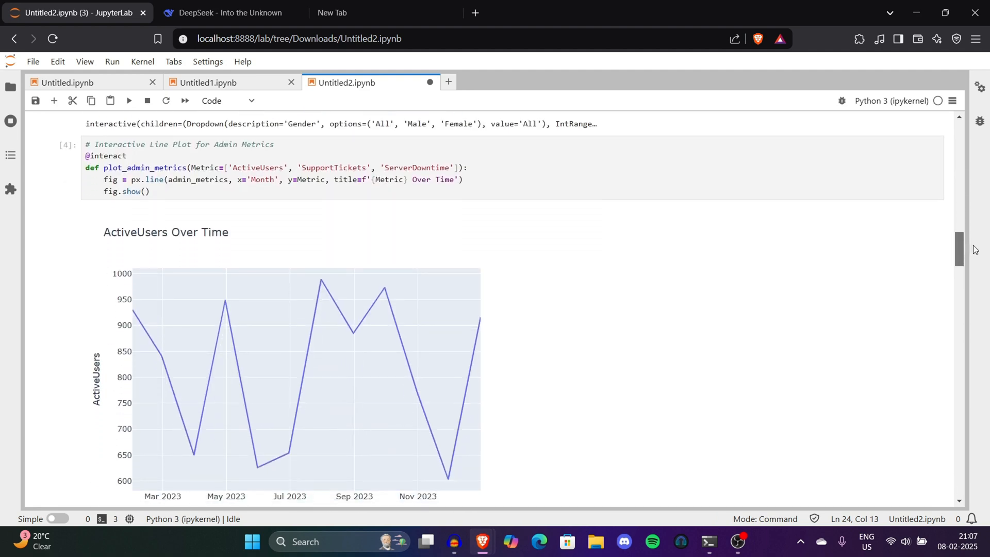
scroll("down", 3)
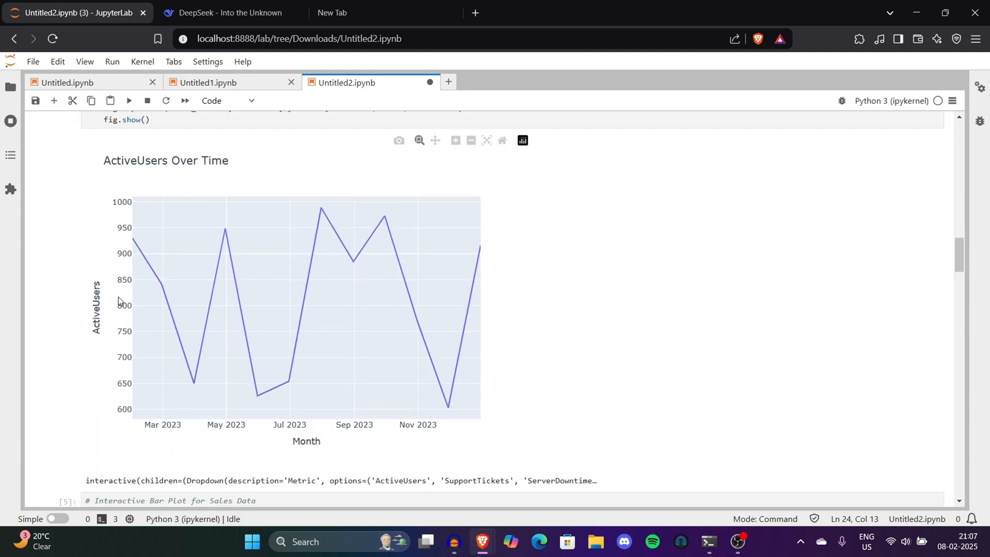
mouse_move(135, 239)
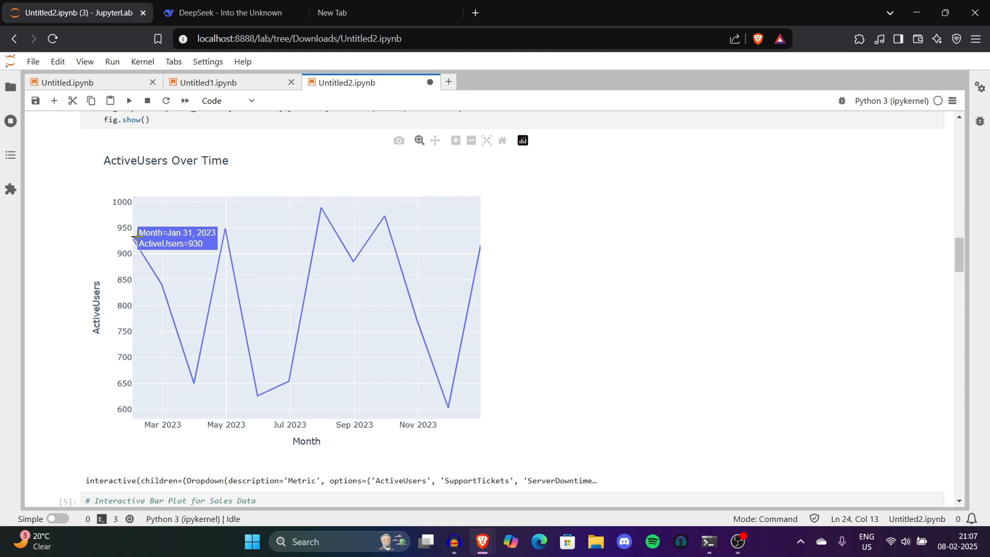
mouse_move(310, 293)
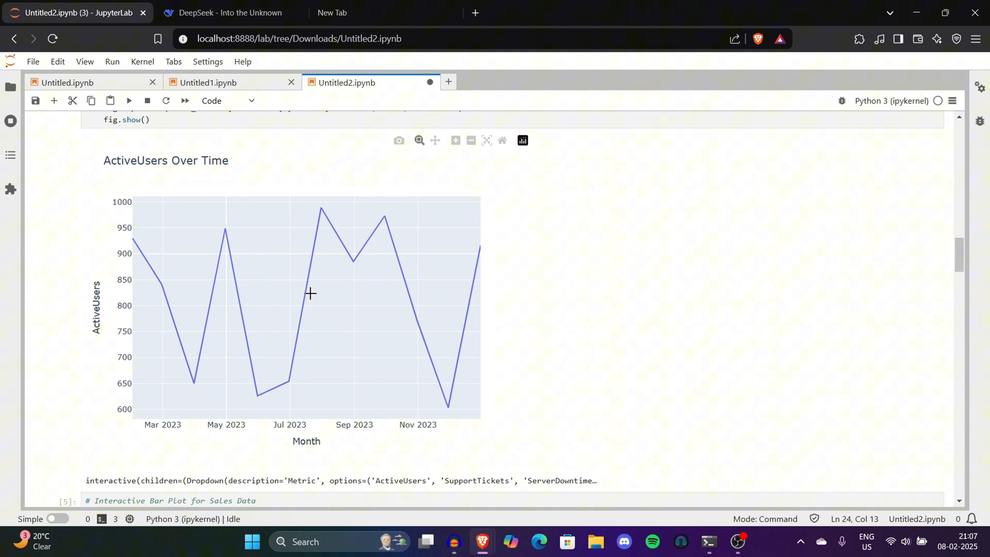
mouse_move(441, 242)
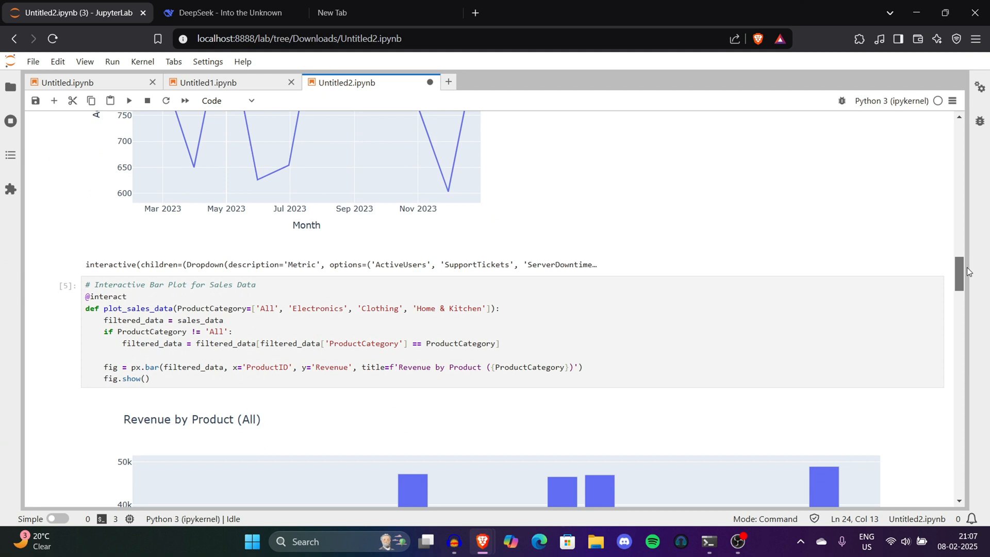
scroll("down", 3)
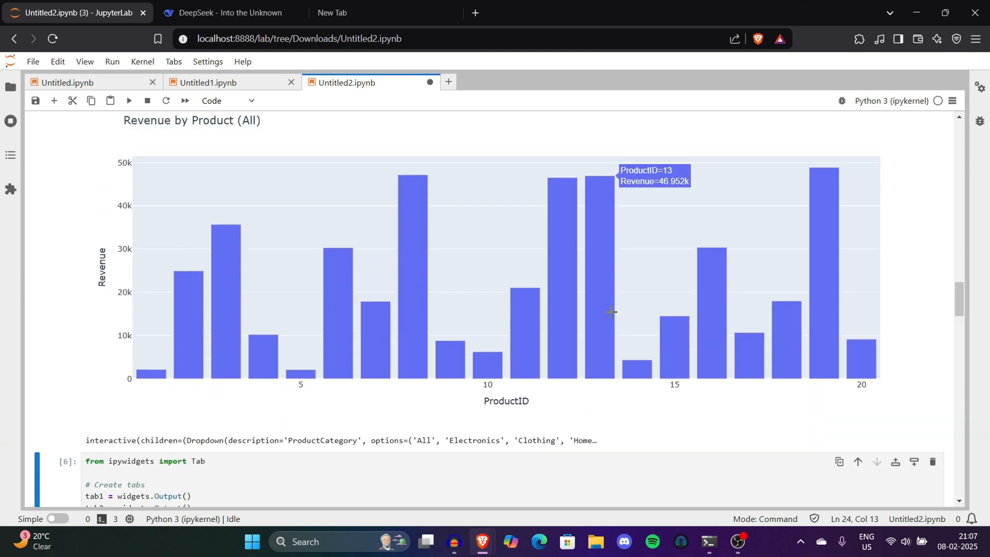
mouse_move(160, 311)
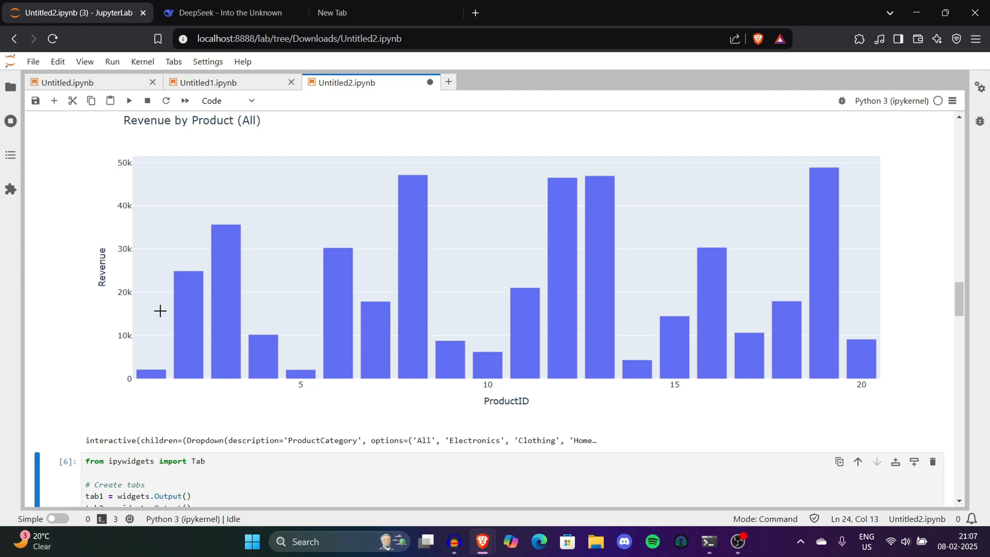
mouse_move(182, 284)
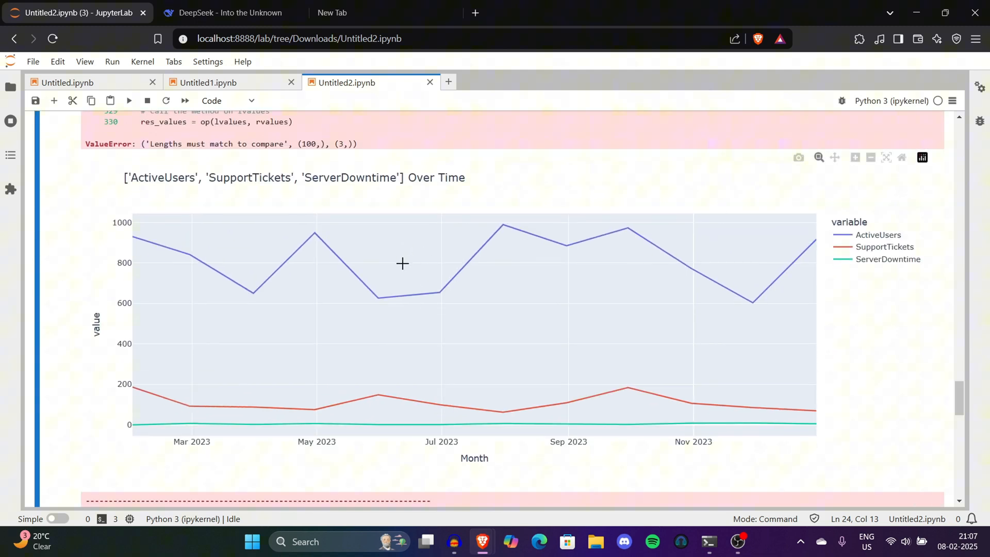
mouse_move(190, 218)
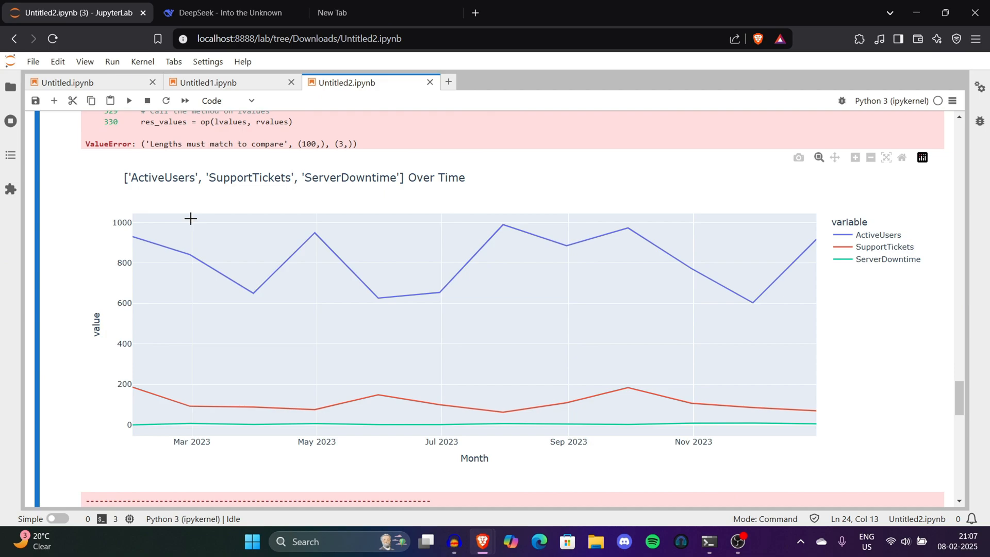
mouse_move(369, 297)
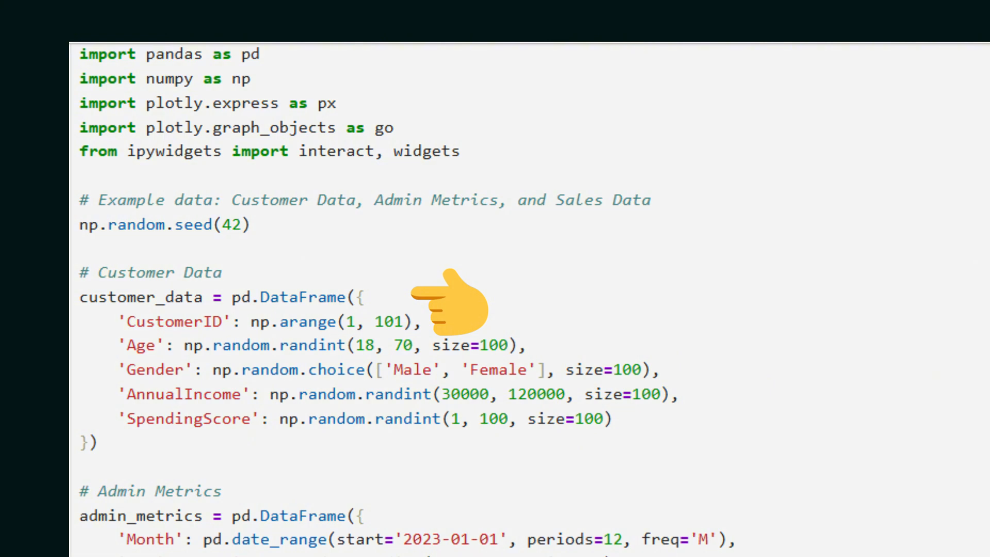
scroll("down", 3)
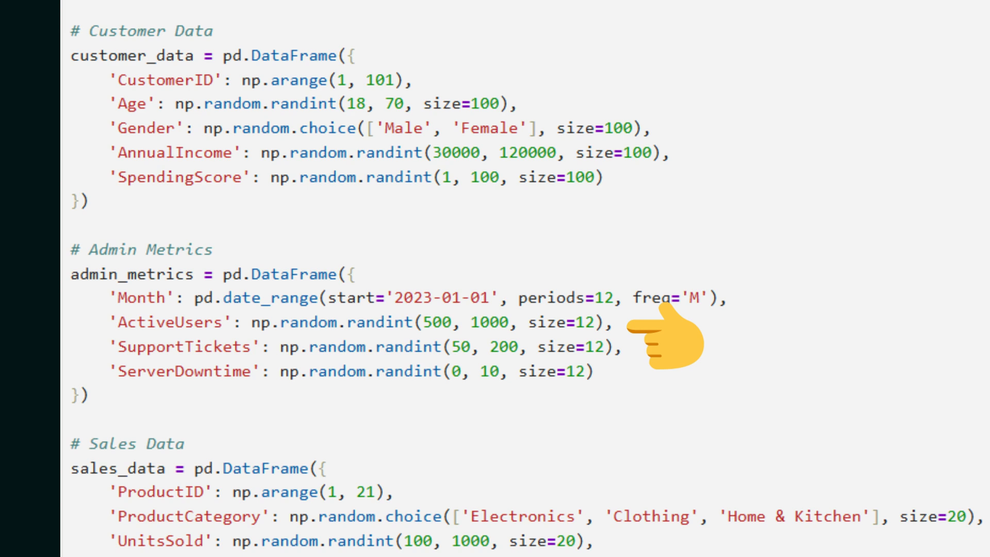
scroll("down", 3)
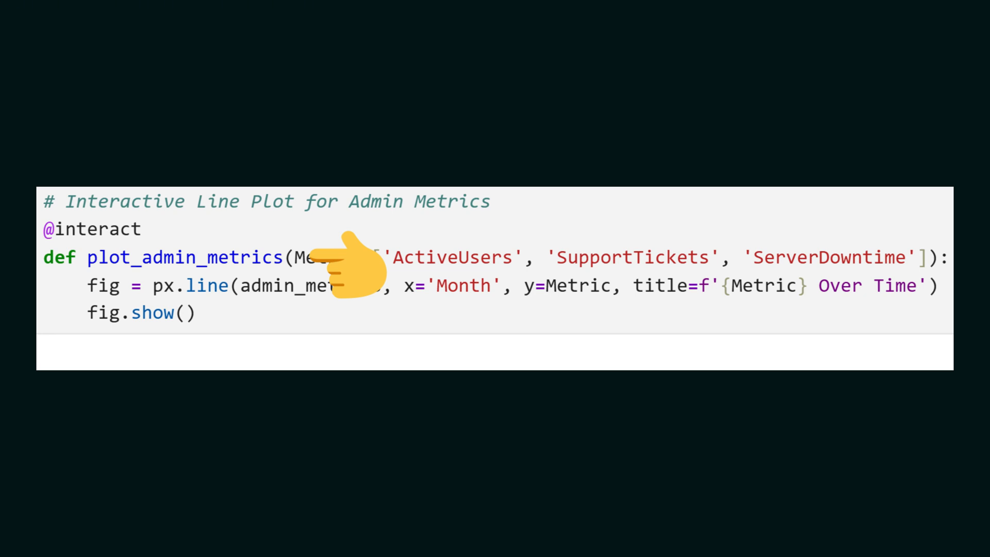
mouse_move(379, 332)
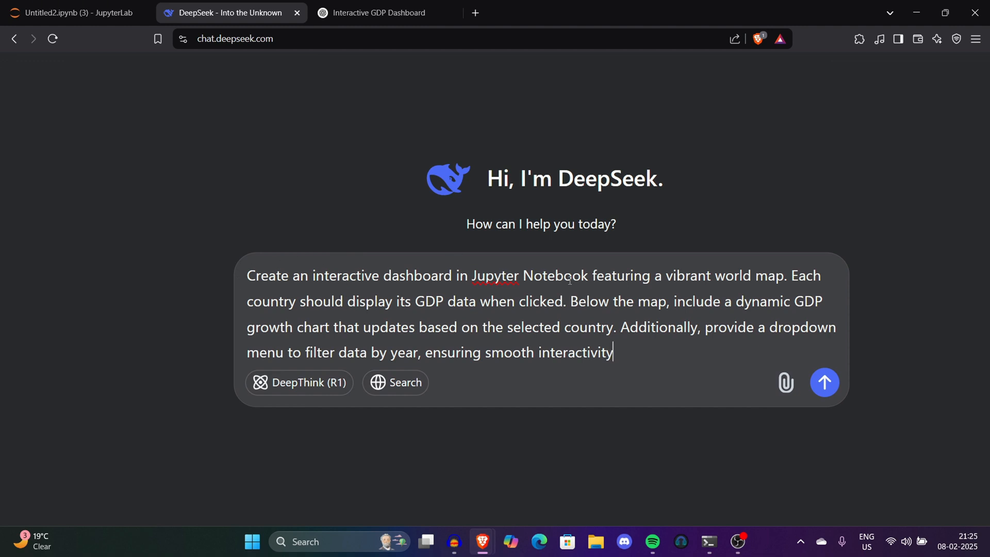
mouse_move(766, 262)
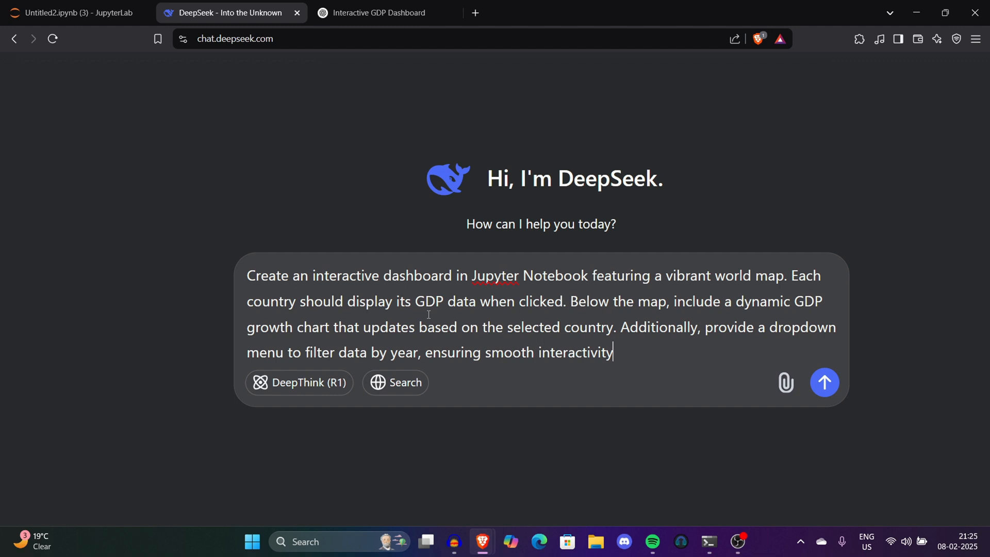
mouse_move(689, 294)
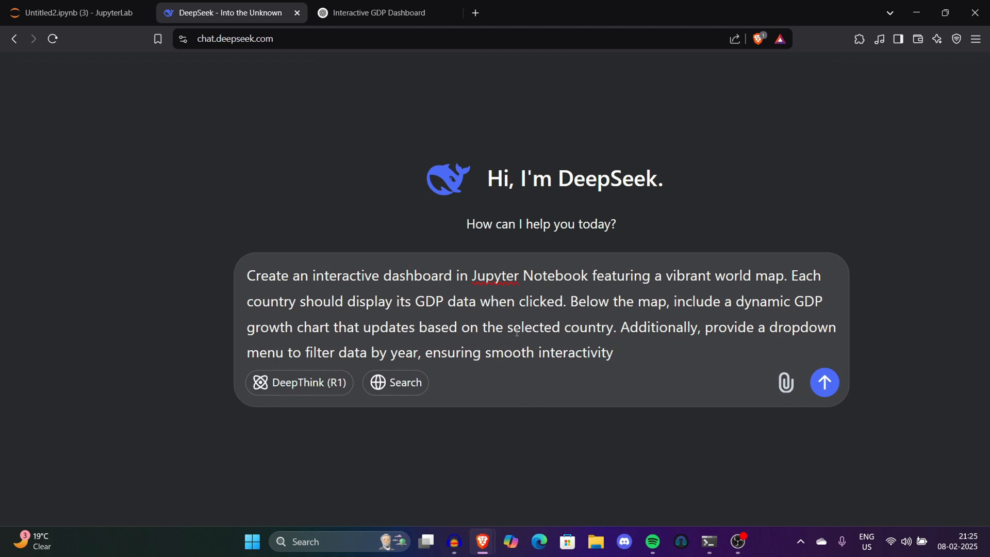
mouse_move(630, 321)
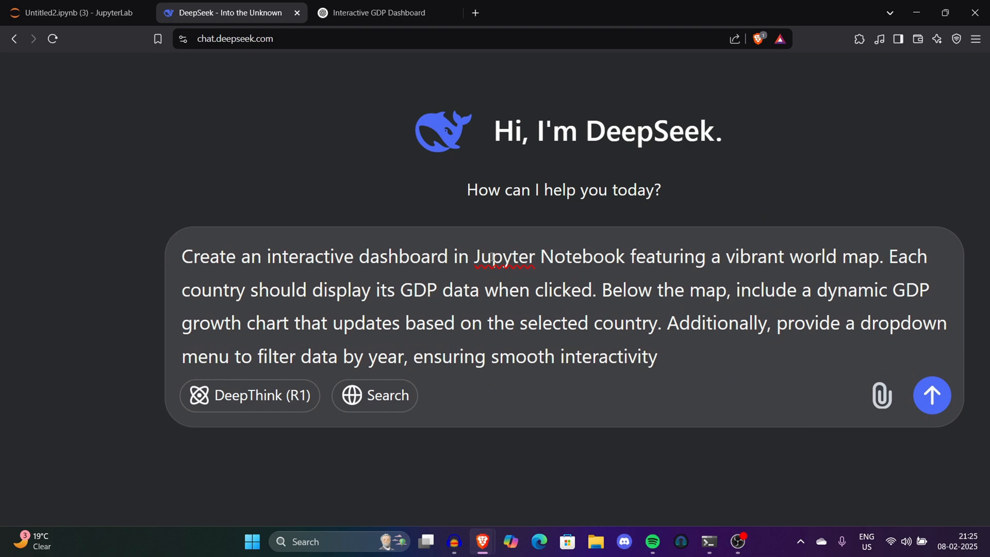
Send the GDP world-map dashboard prompt, emphasising 'Jupyter Notebook' and 'vibrant'.
double_click(521, 256)
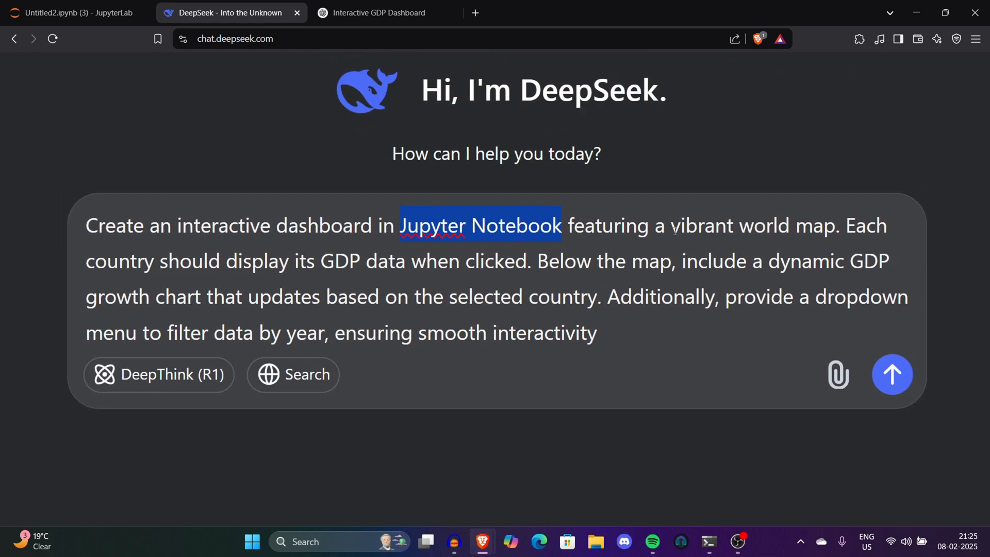
double_click(697, 225)
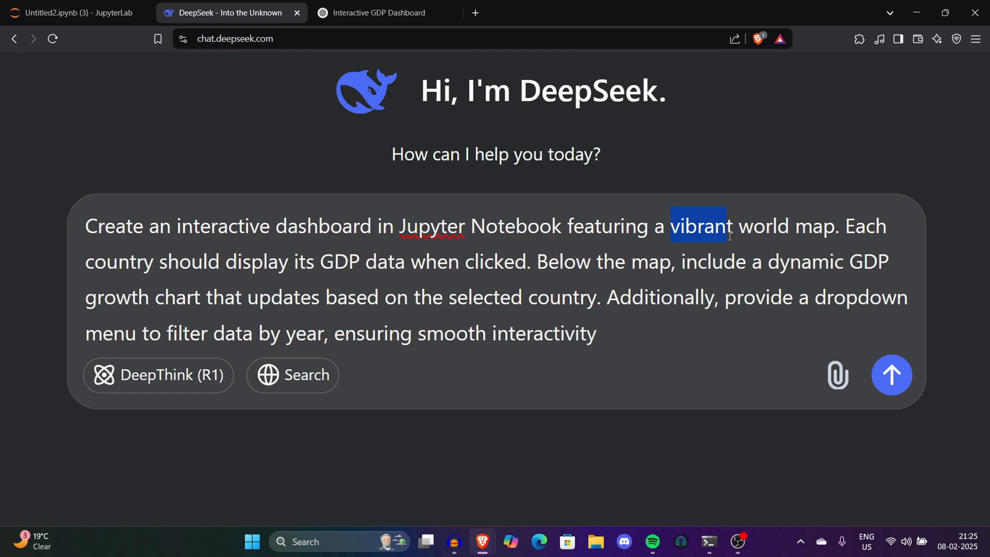
mouse_move(740, 268)
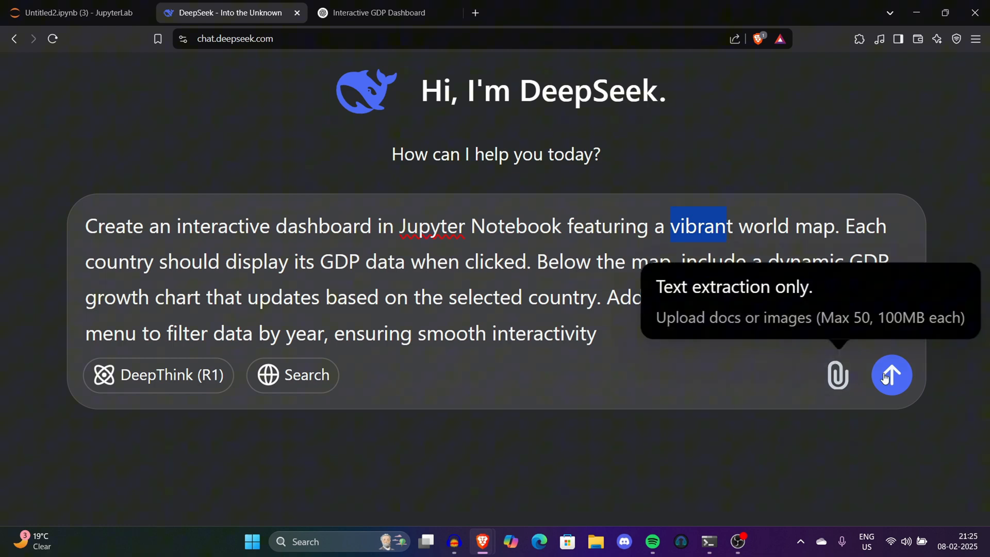
left_click(892, 375)
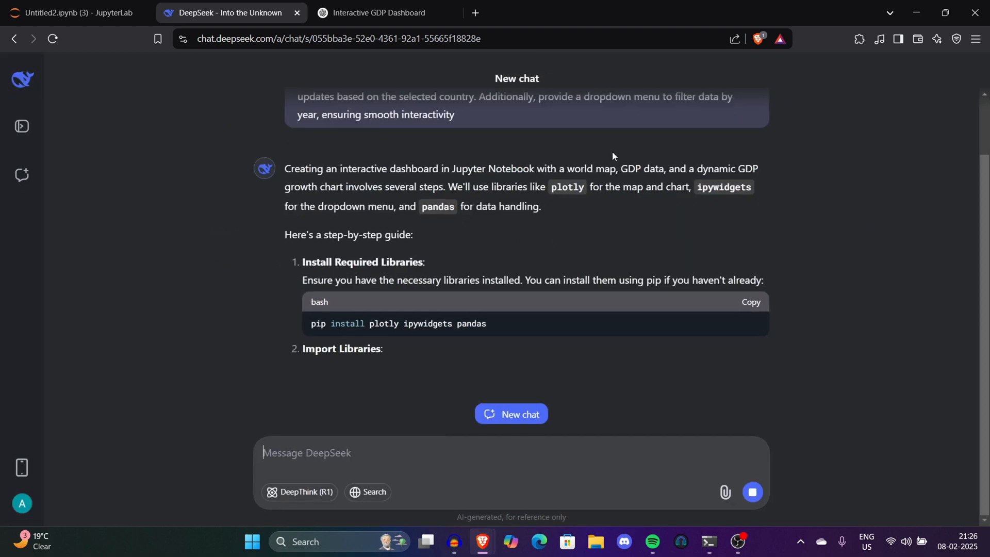
Read through DeepSeek's step-by-step guide, highlighting its assumption that a CSV file exists.
scroll("down", 3)
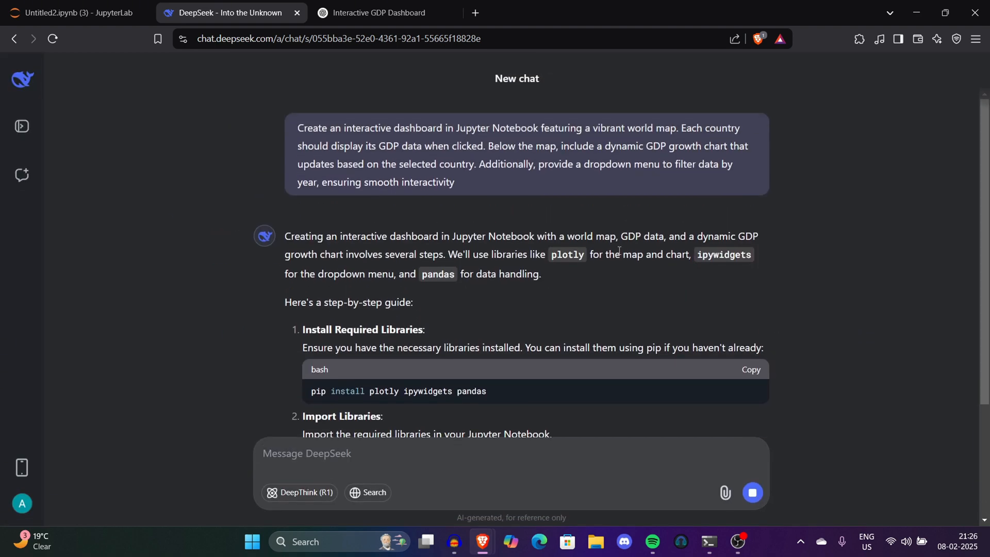
scroll("down", 3)
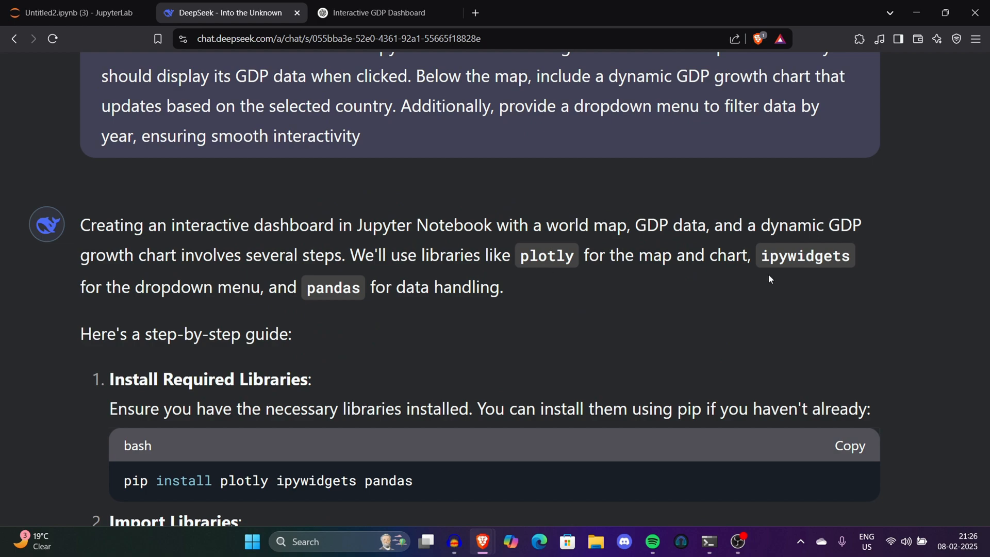
mouse_move(293, 305)
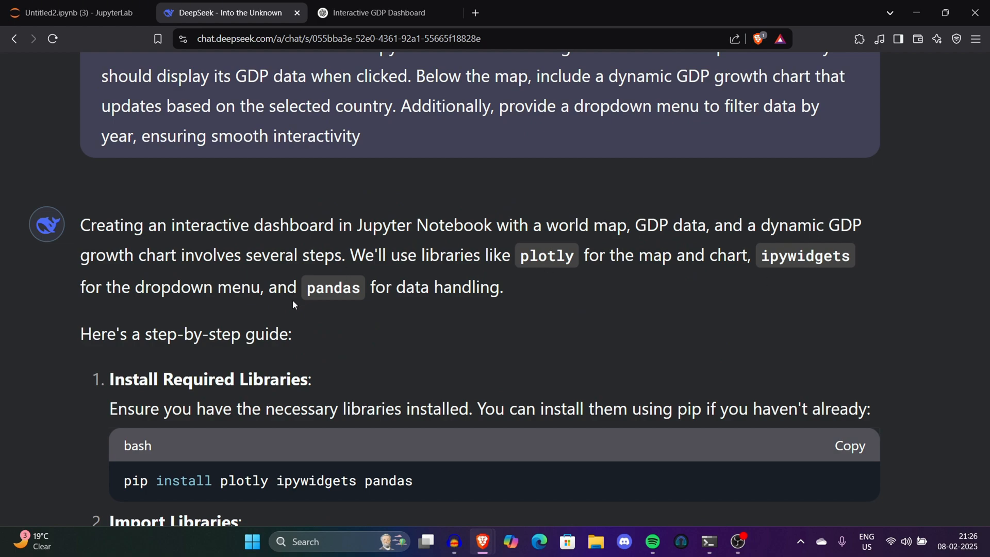
double_click(333, 288)
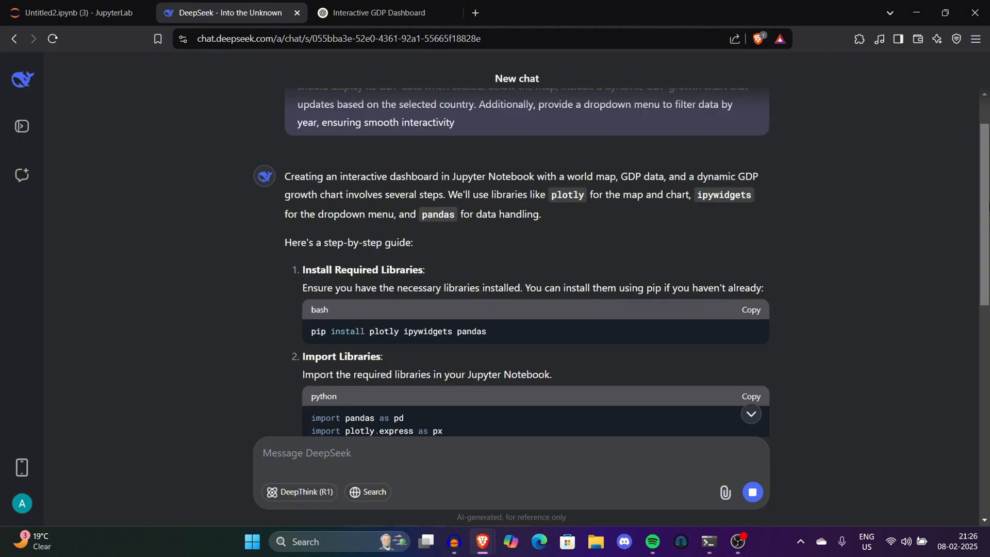
scroll("down", 3)
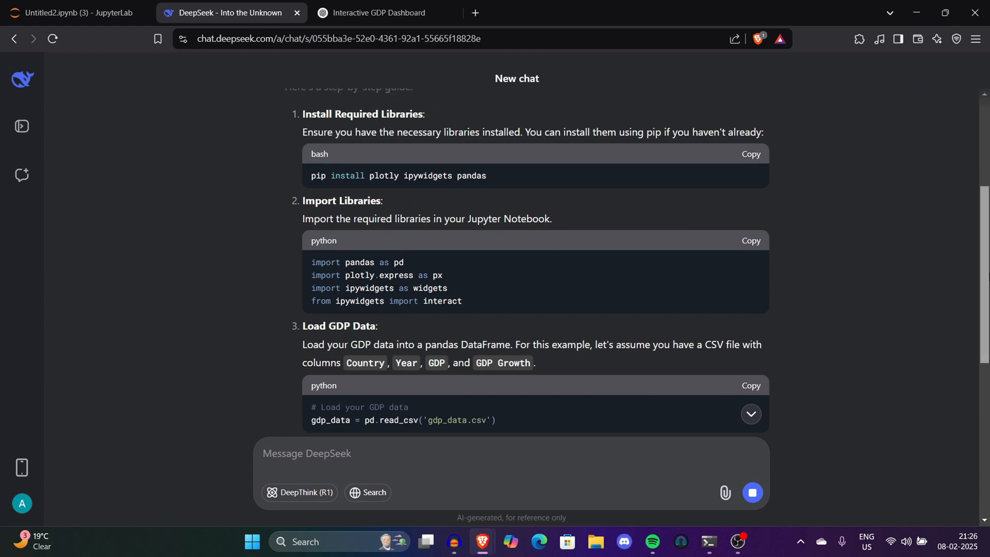
scroll("down", 3)
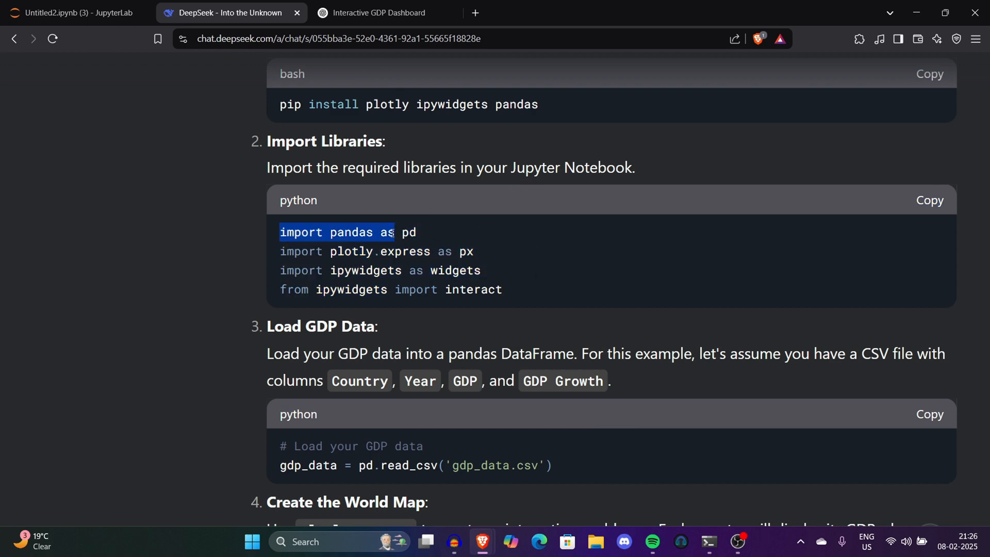
left_click_drag(392, 232, 480, 270)
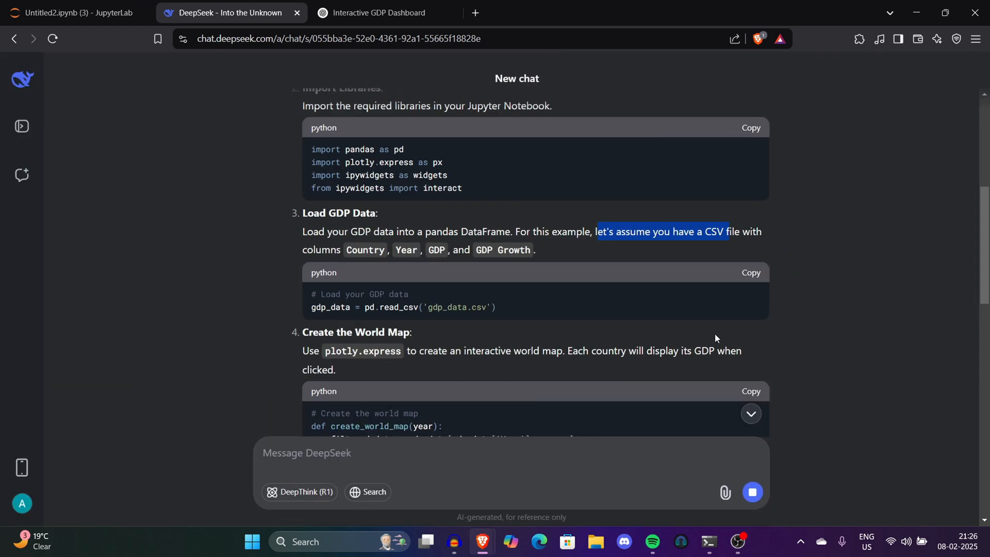
scroll("down", 3)
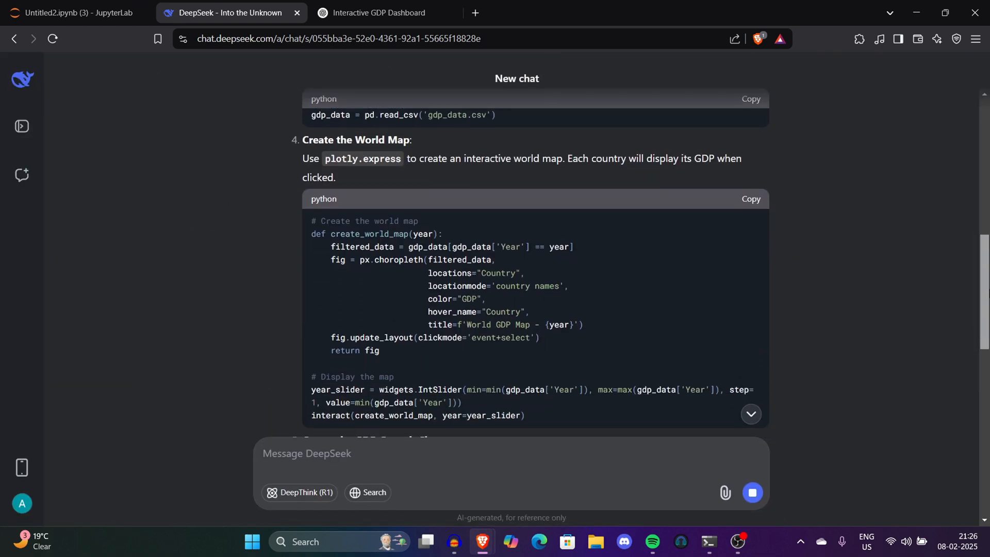
scroll("down", 3)
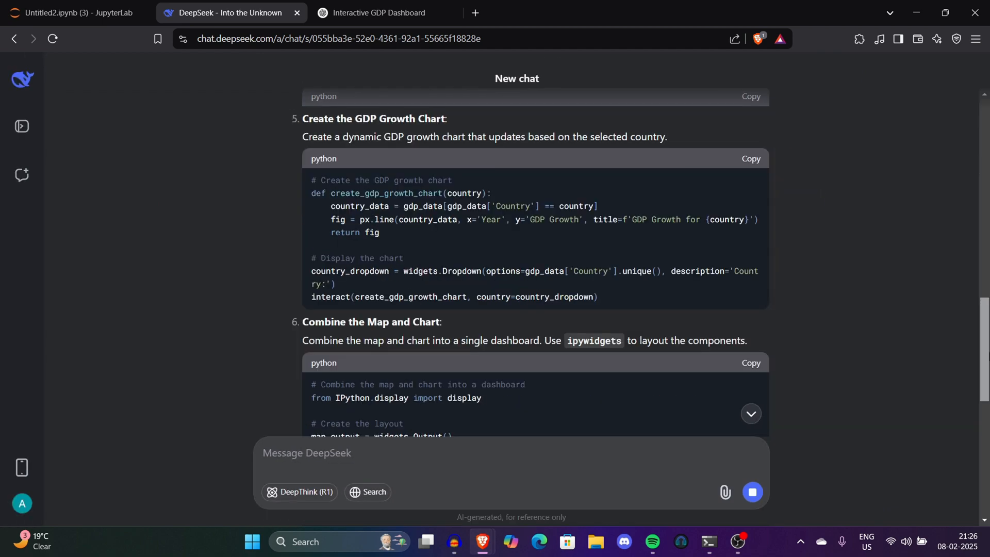
scroll("down", 3)
type("we dont have a csv file, can you add sample data")
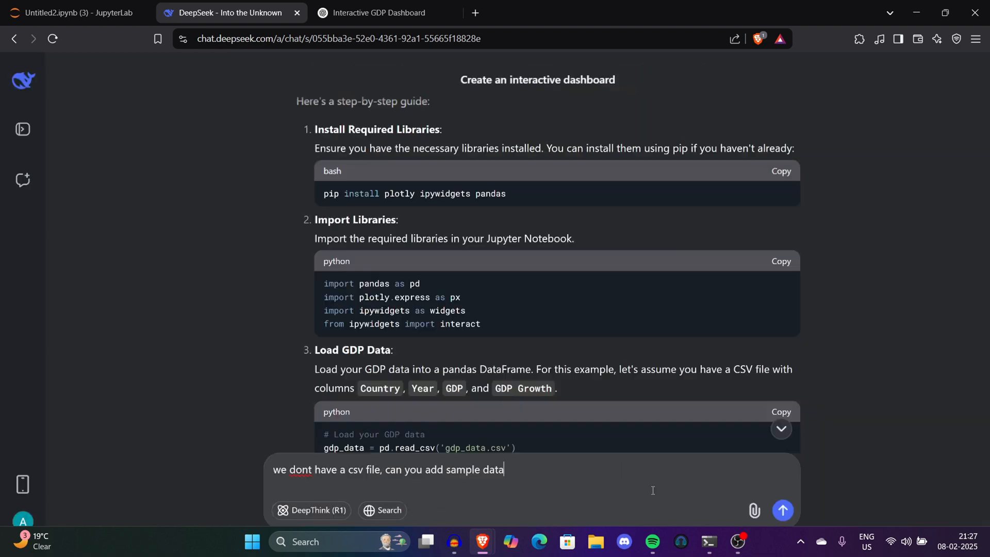
Send the no-CSV sample data request and view the sample GDP code reply.
left_click(782, 510)
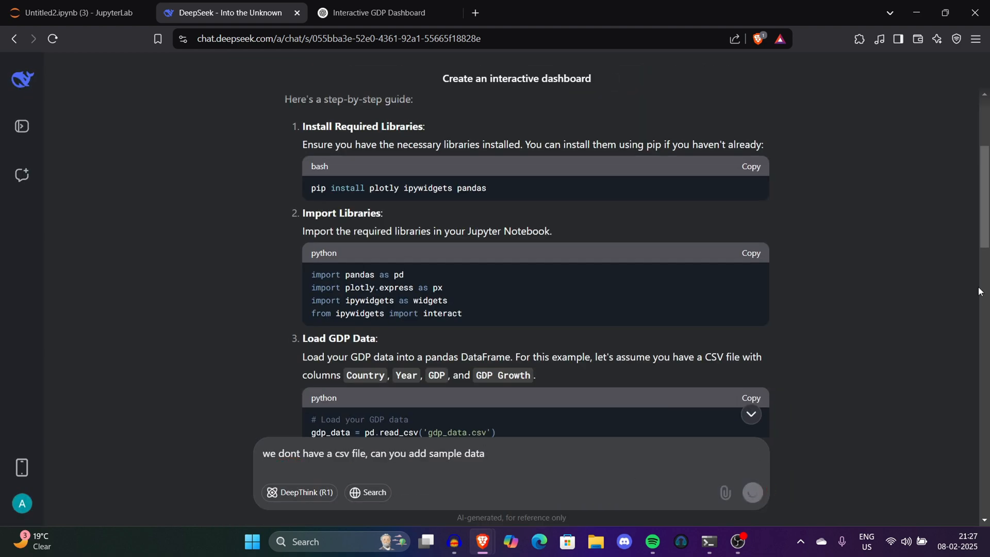
left_click(751, 492)
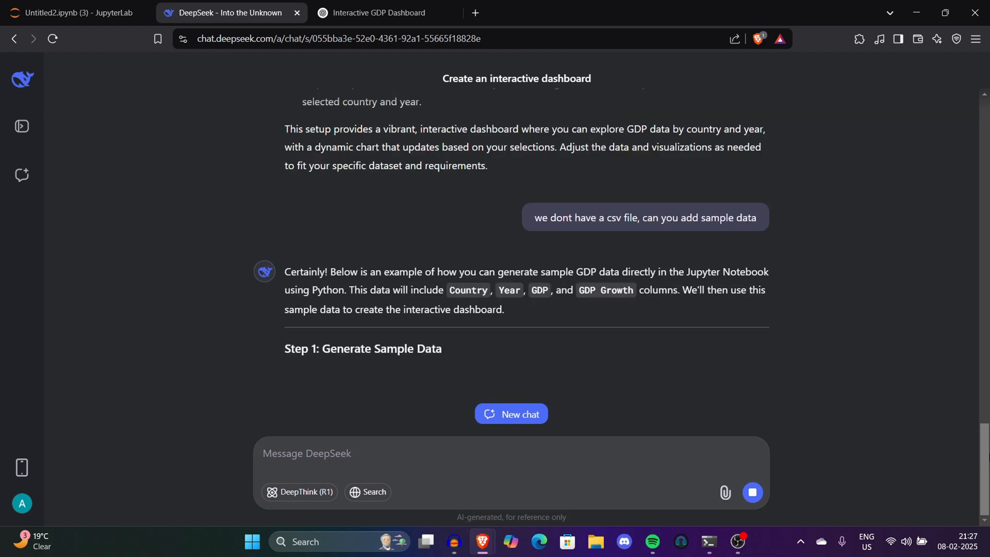
scroll("down", 3)
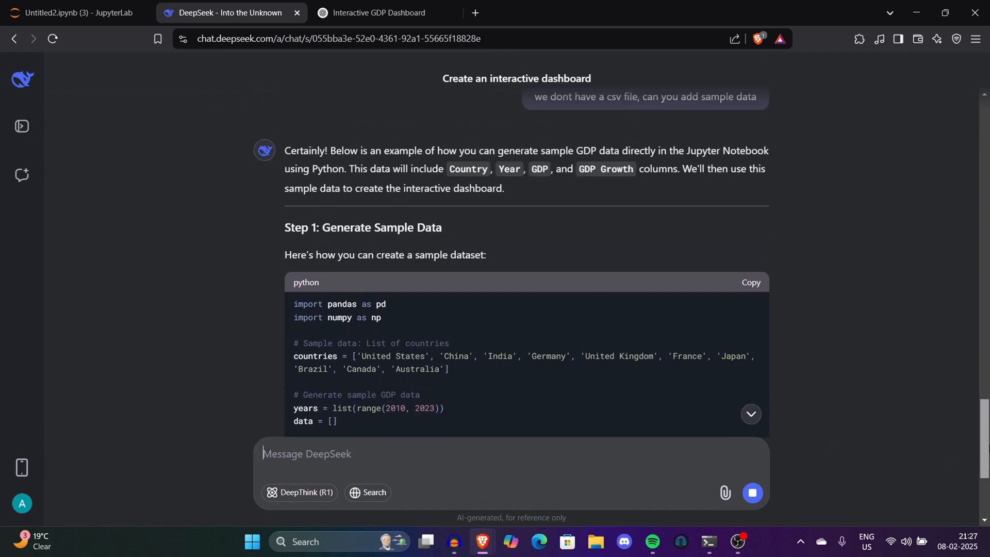
left_click(76, 13)
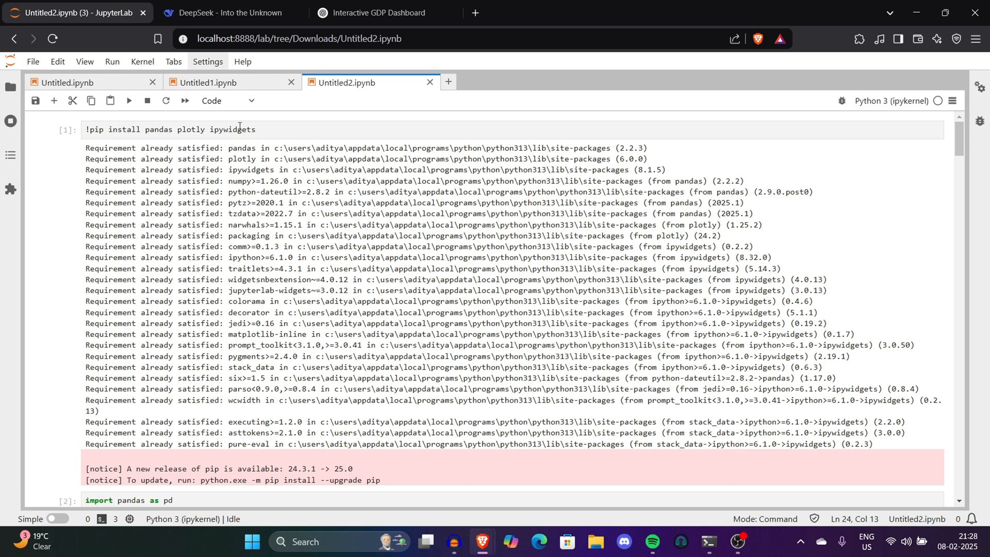
Create Untitled3 with '!pip install pandas plotly ipywidgets', paste DeepSeek's sample-data code, and run it.
left_click(586, 82)
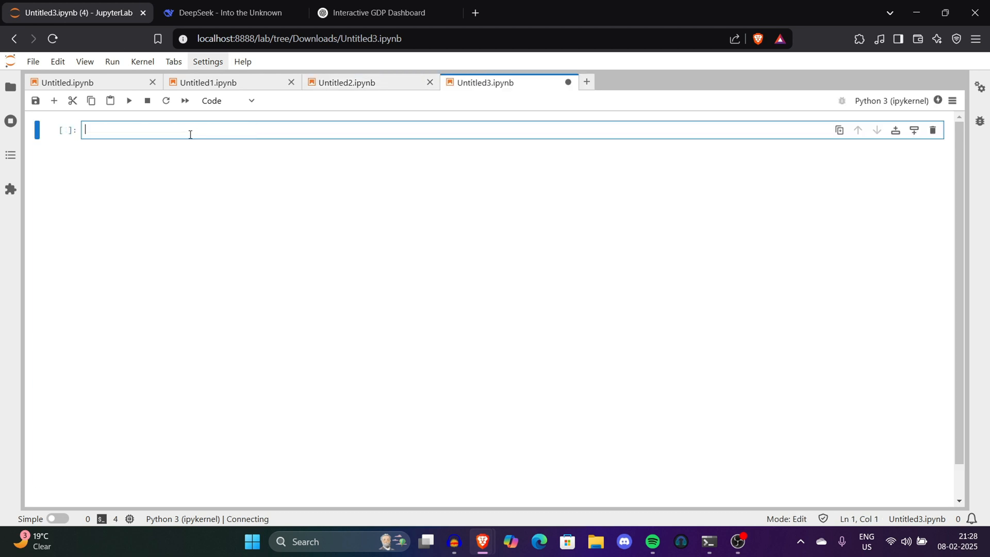
type("!pip install pandas plotly ipywidgets")
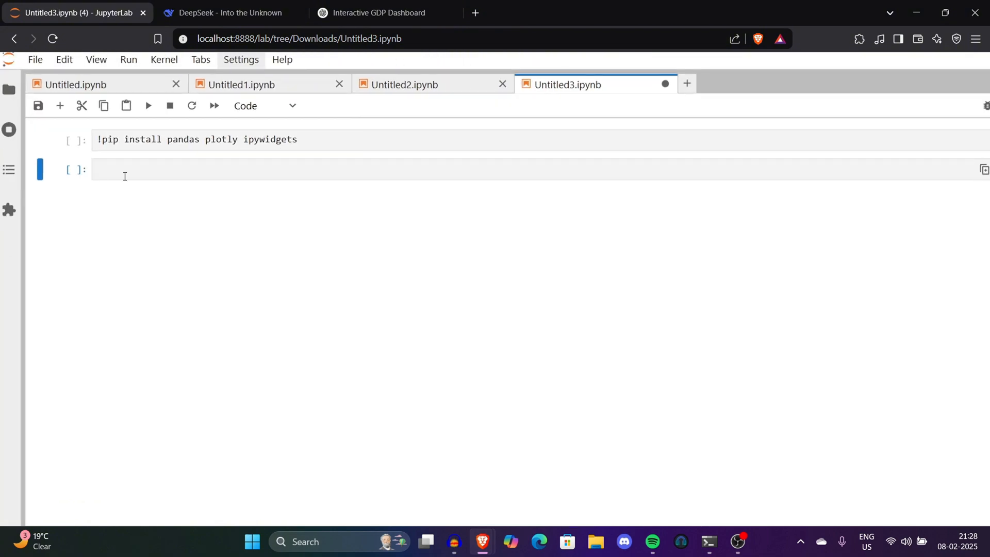
left_click(227, 13)
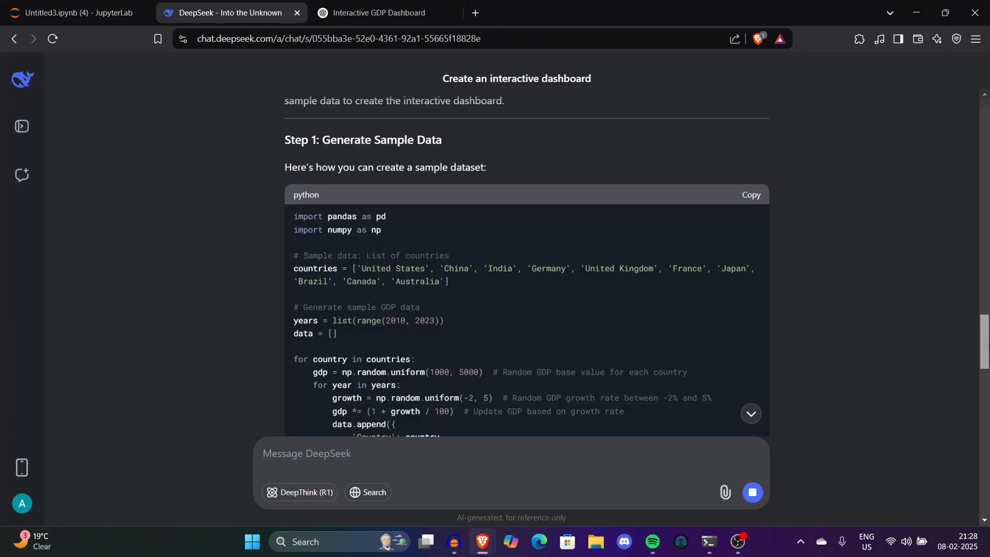
left_click(751, 194)
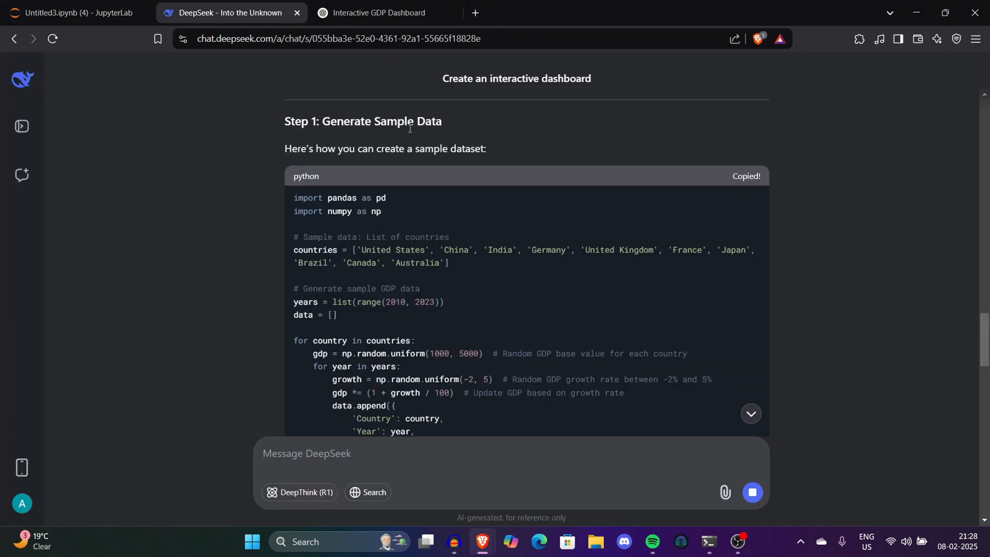
left_click(73, 13)
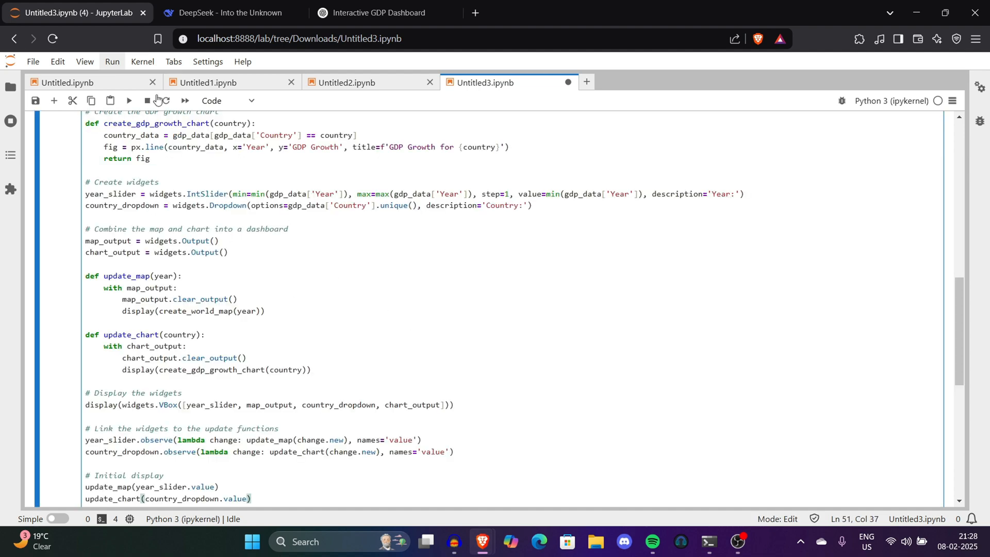
left_click(111, 61)
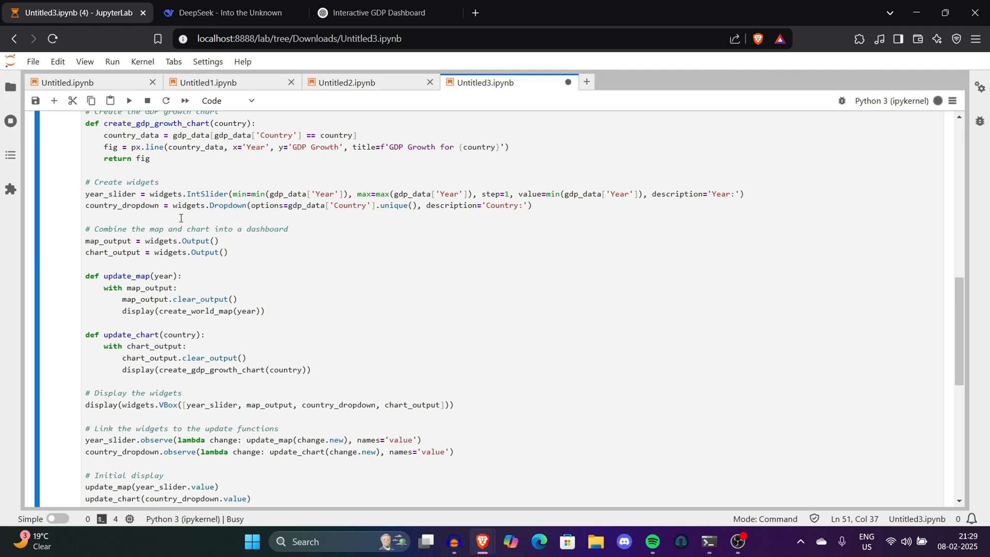
mouse_move(652, 247)
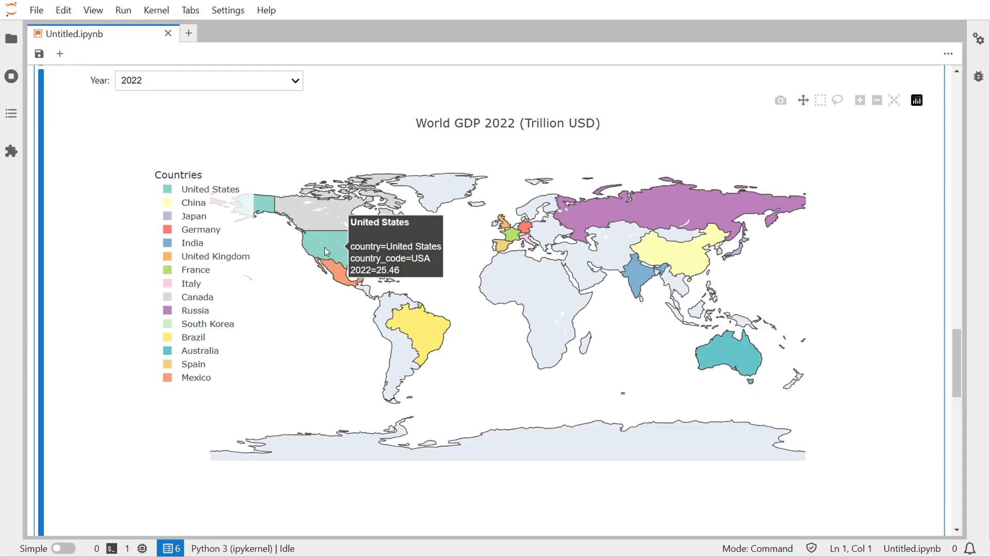
mouse_move(338, 268)
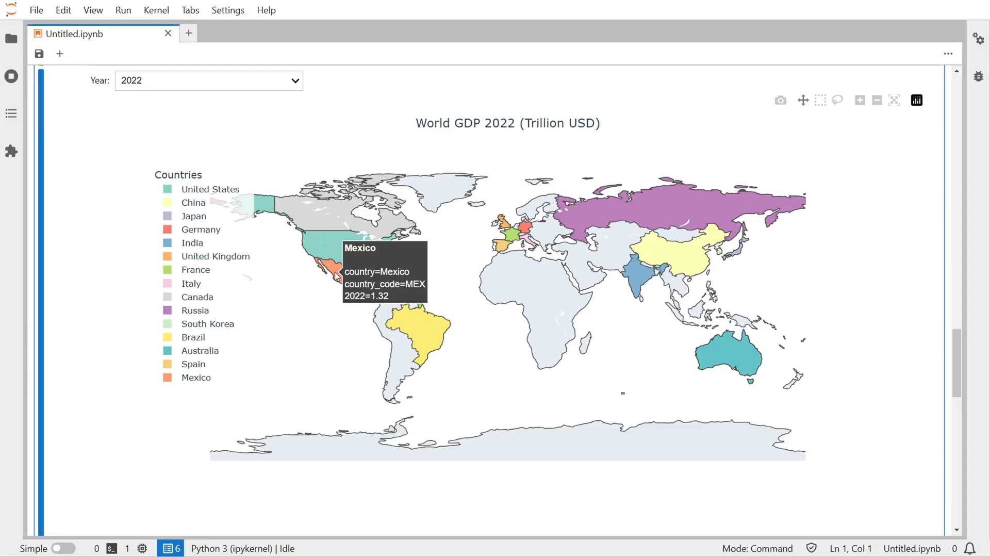
mouse_move(405, 343)
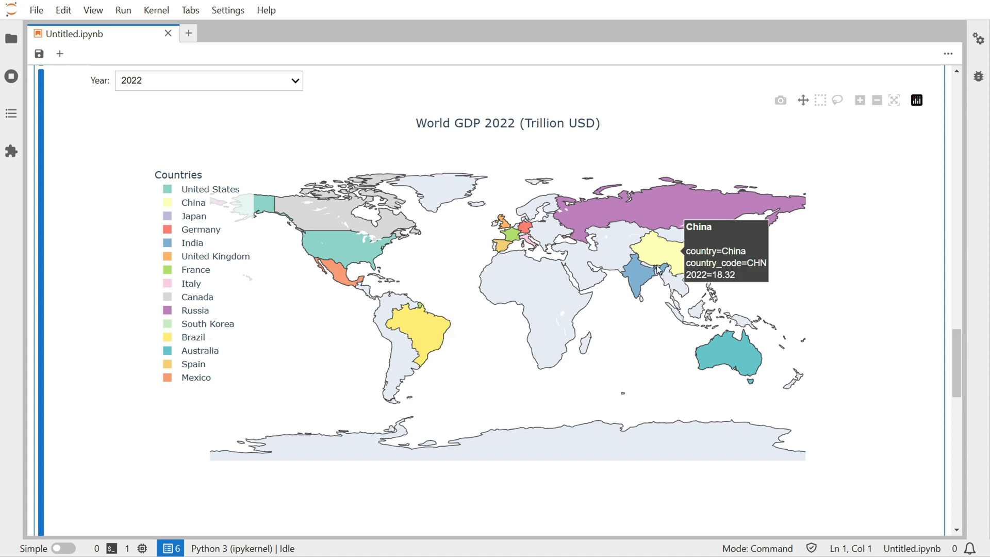
mouse_move(651, 209)
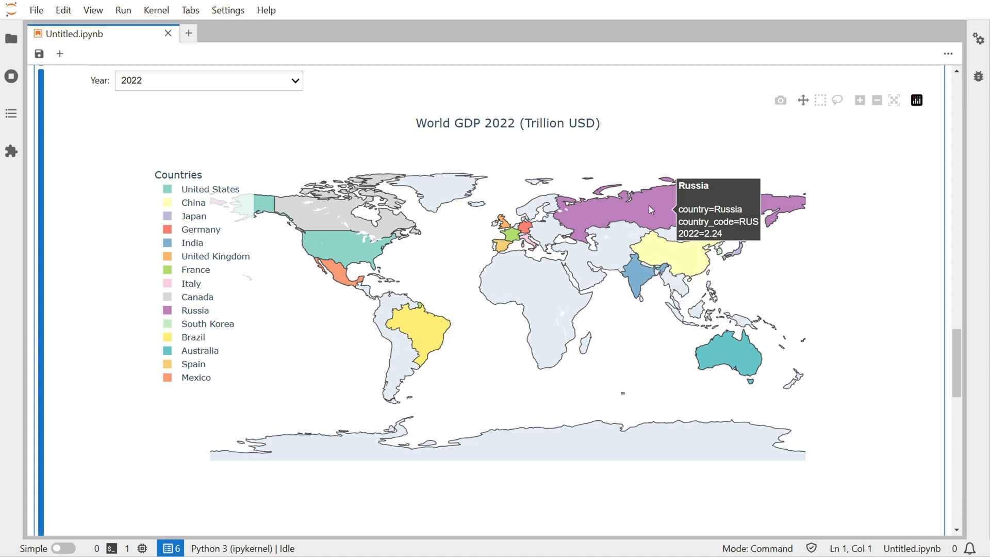
mouse_move(542, 166)
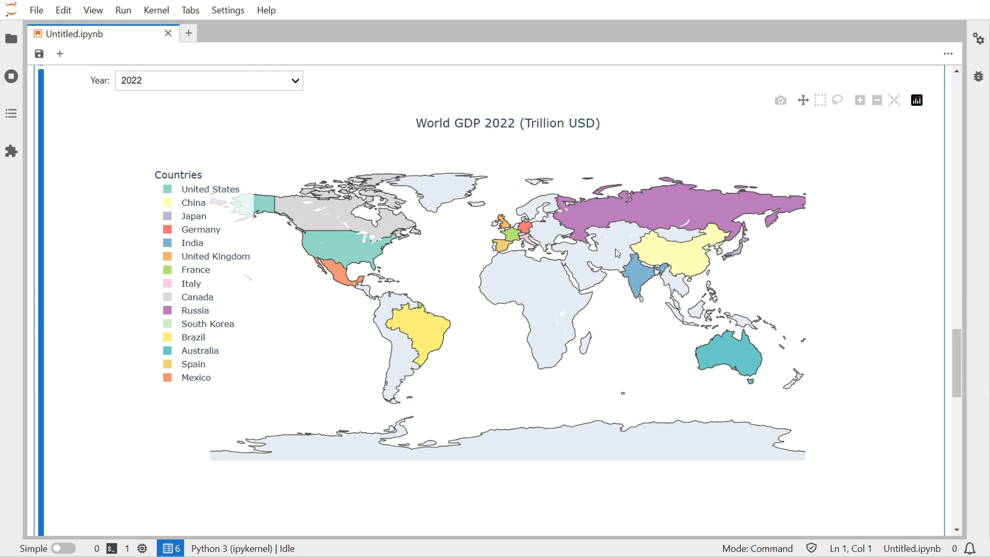
mouse_move(946, 254)
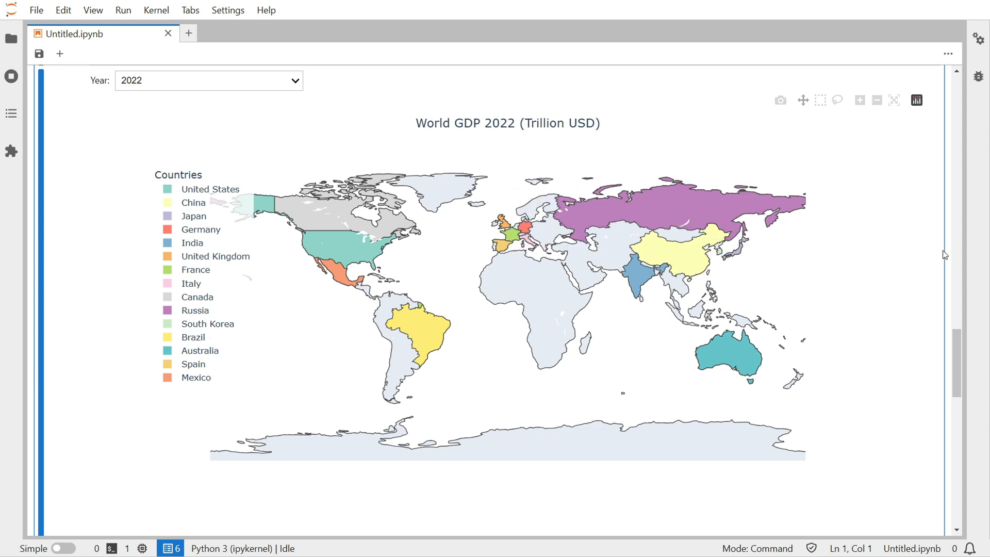
scroll("down", 3)
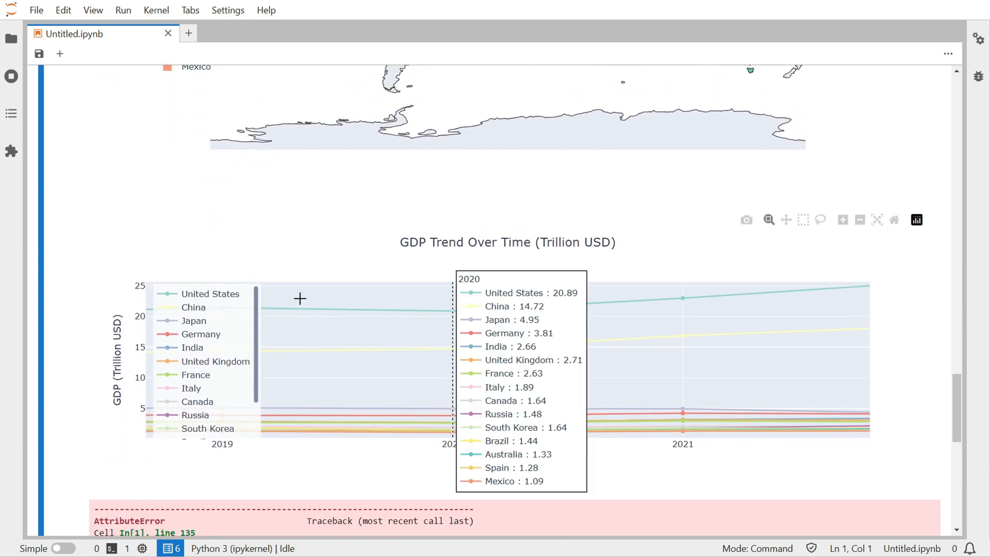
mouse_move(455, 312)
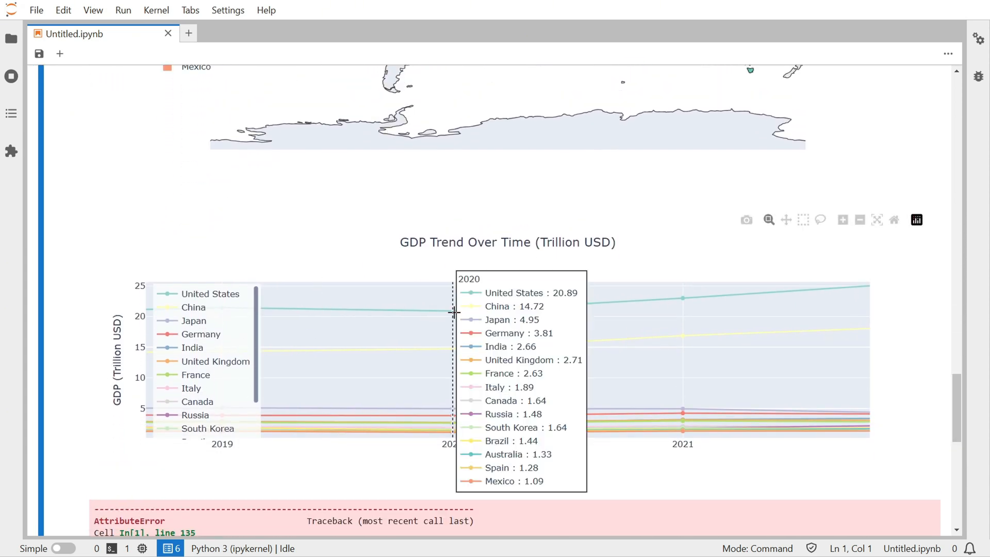
mouse_move(549, 314)
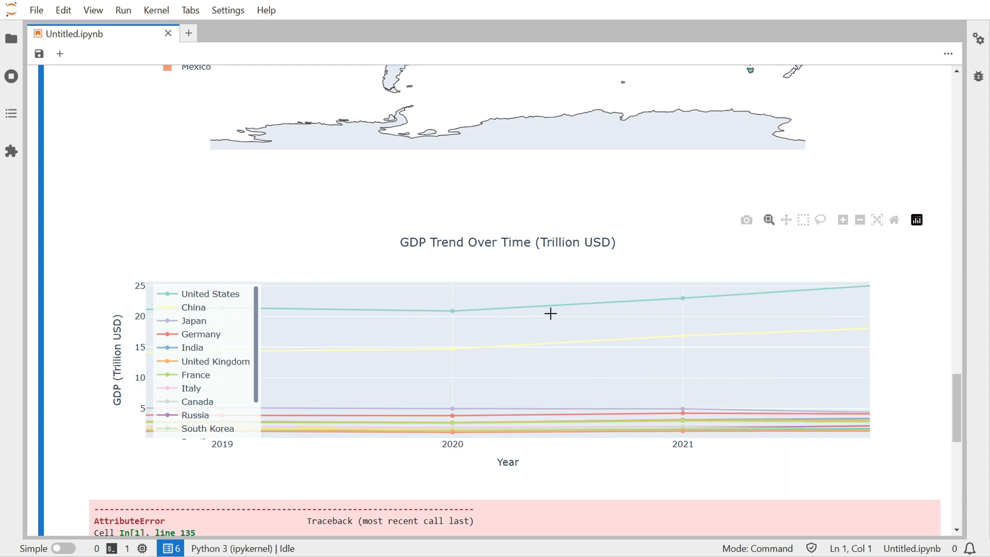
mouse_move(681, 301)
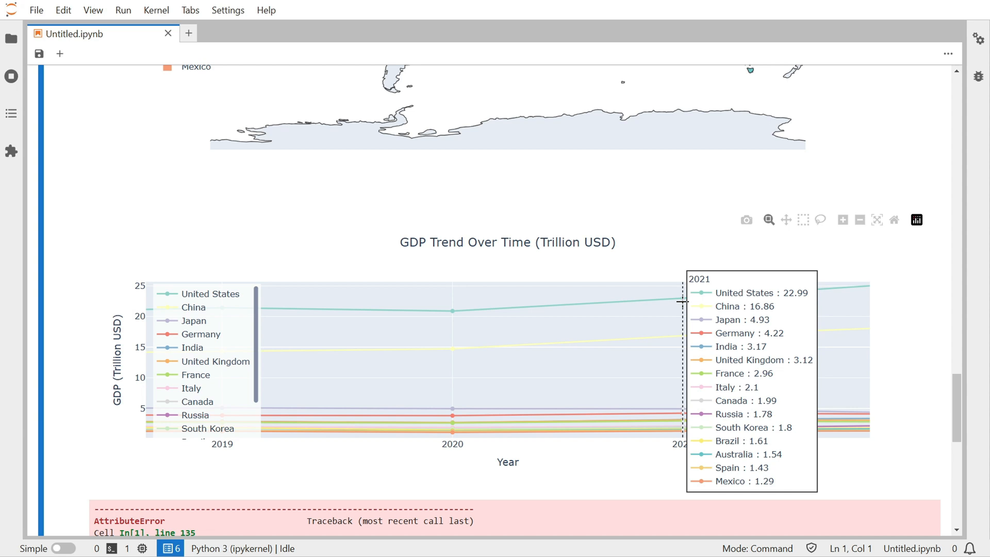
mouse_move(634, 339)
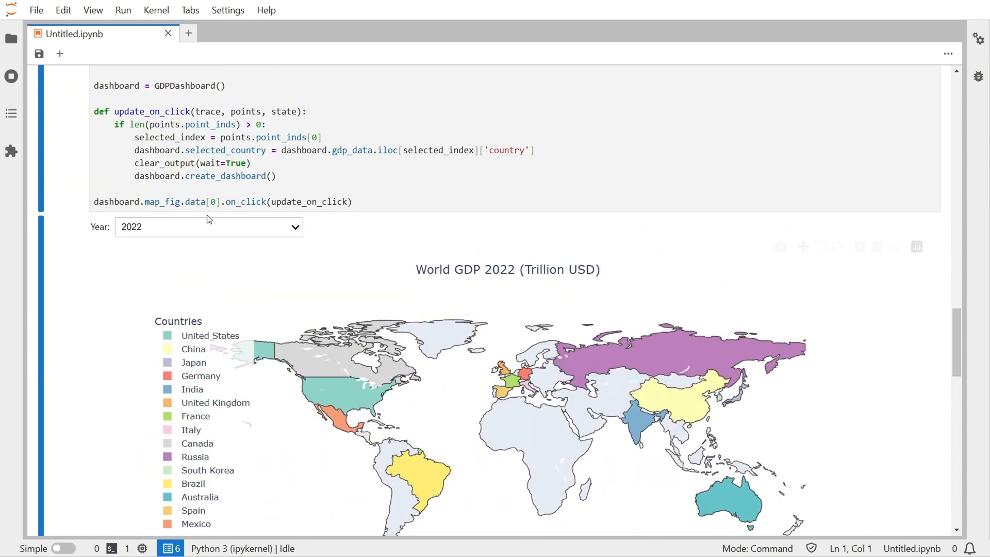
left_click(208, 227)
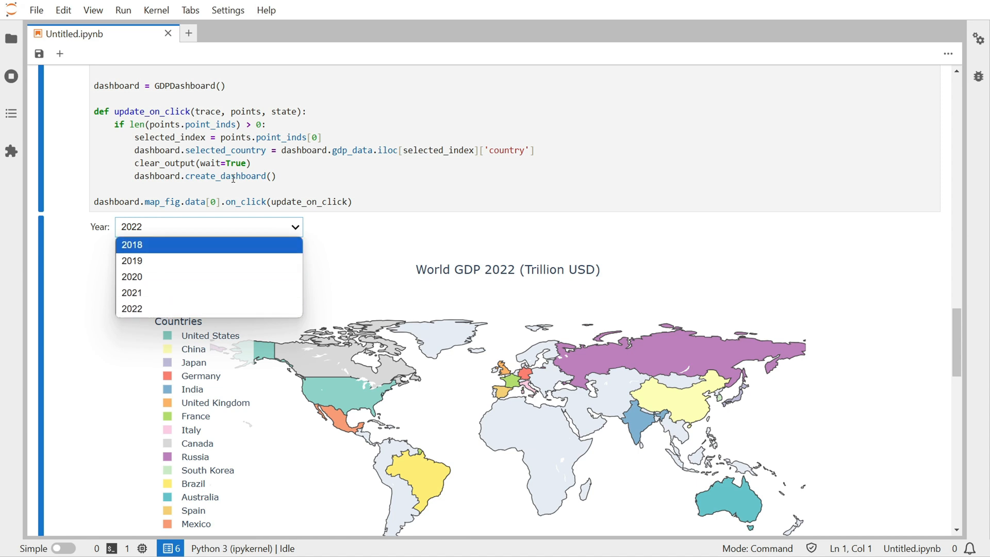
left_click(209, 225)
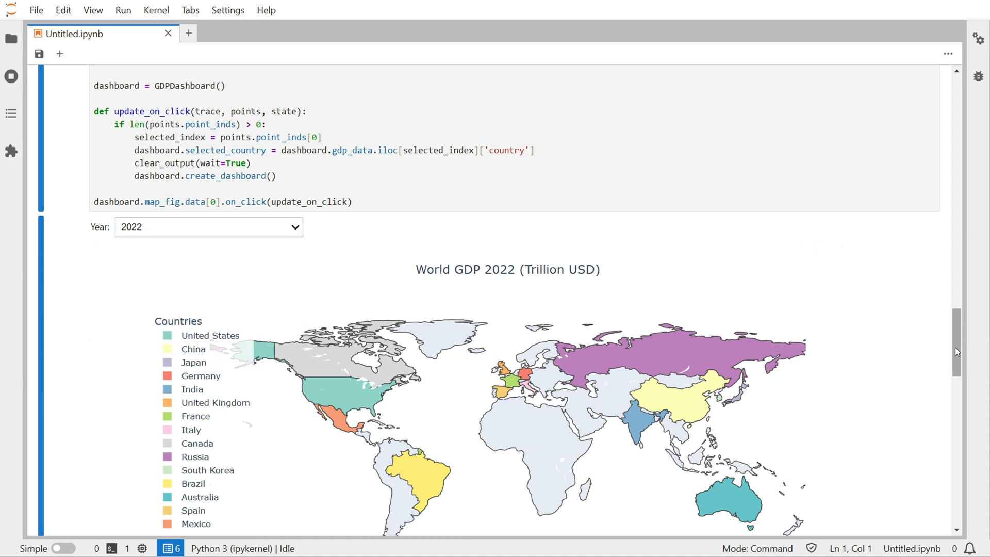
scroll("down", 3)
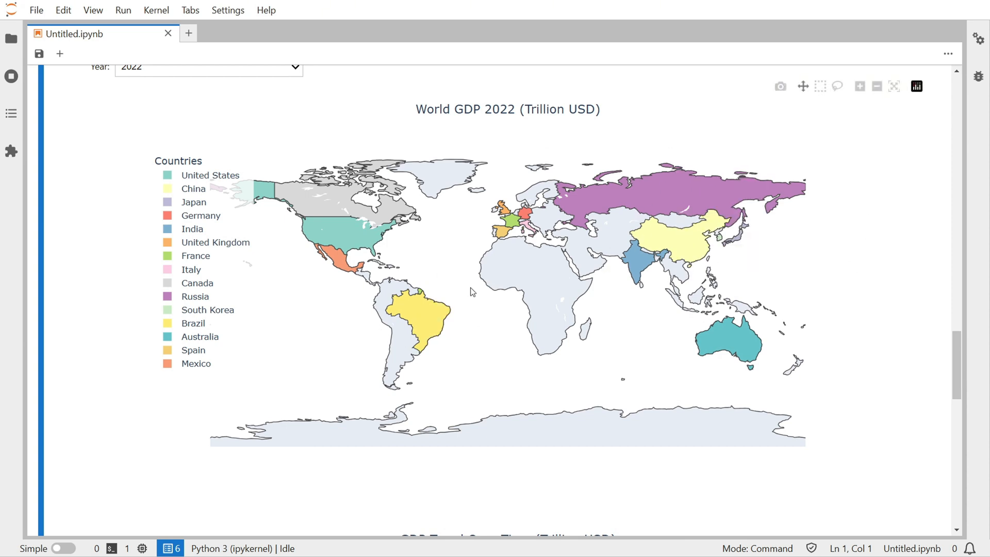
mouse_move(454, 341)
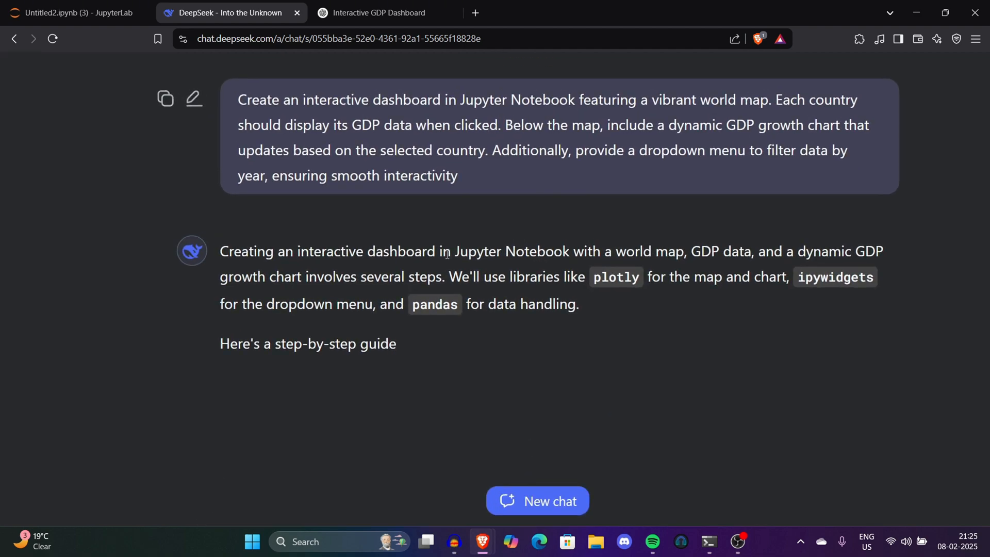
Scroll the DeepSeek chat to review the GDP dashboard prompt and its installation-first guide.
scroll("down", 3)
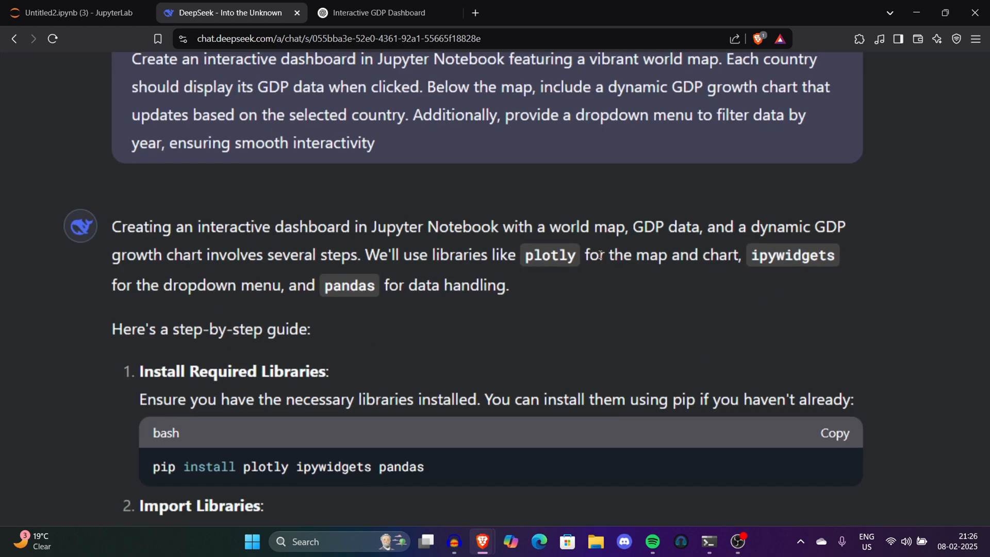
scroll("down", 3)
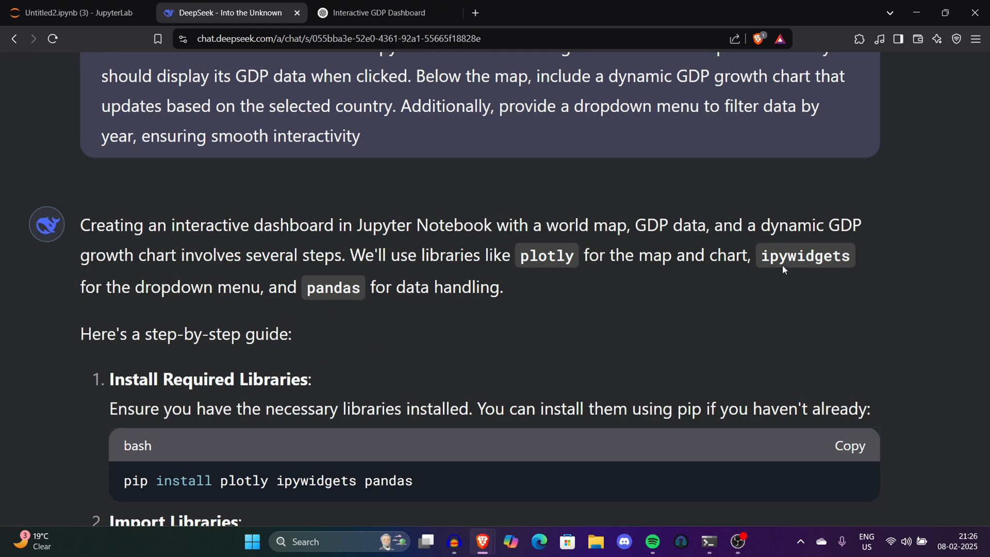